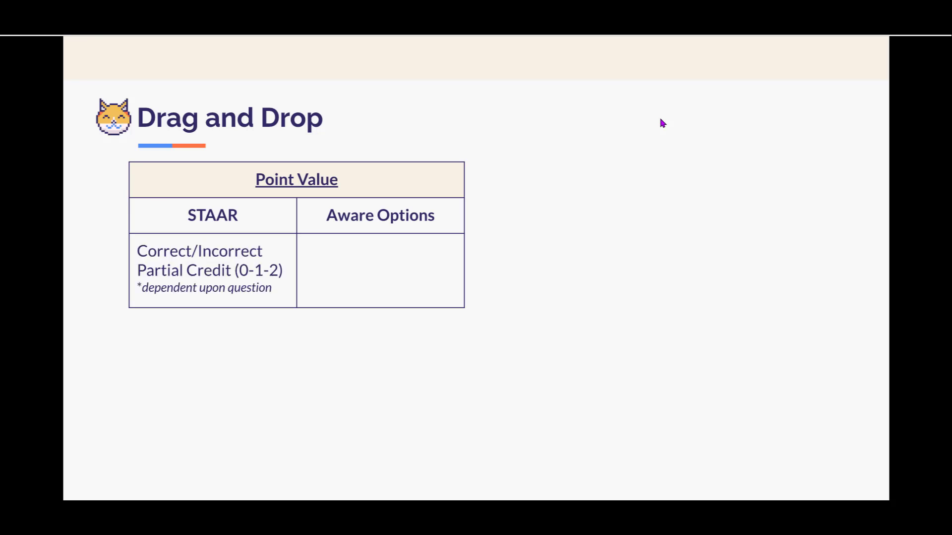
mouse_move(673, 128)
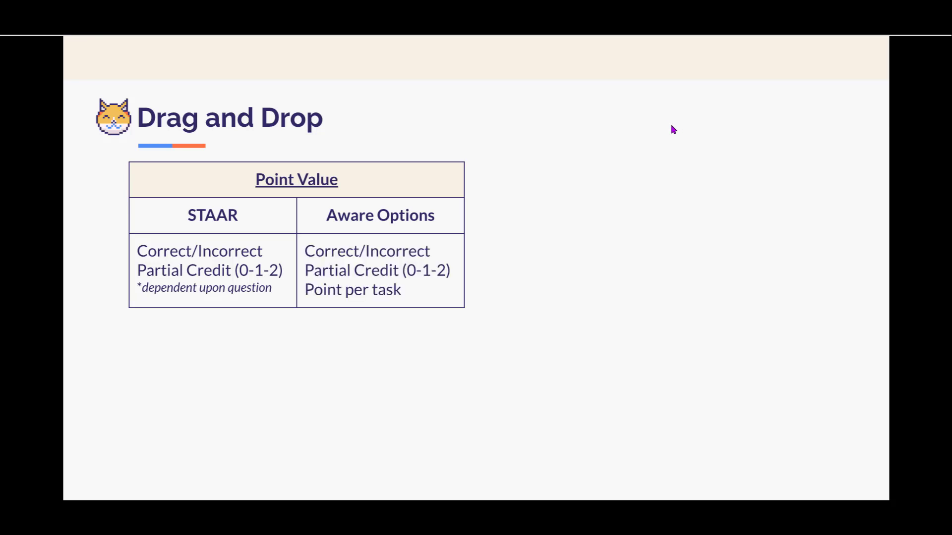
mouse_move(661, 131)
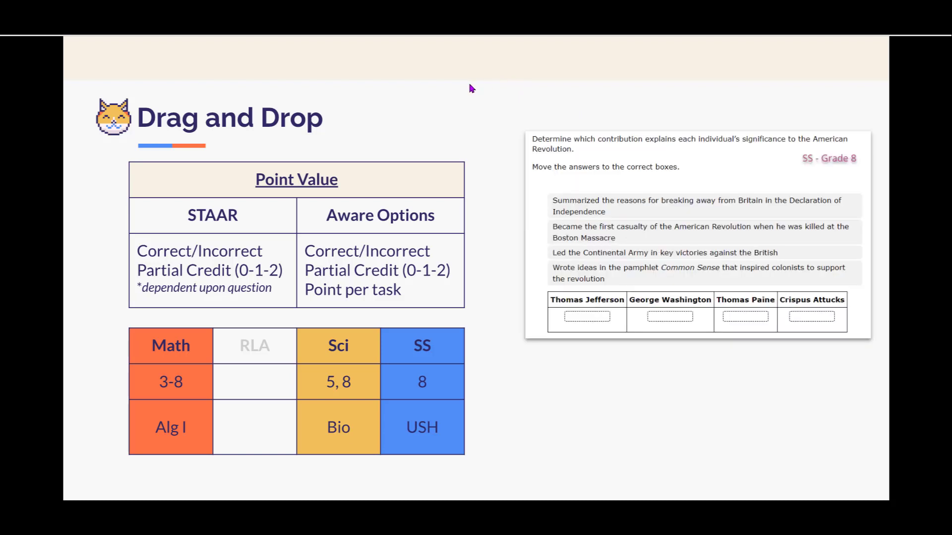
mouse_move(493, 107)
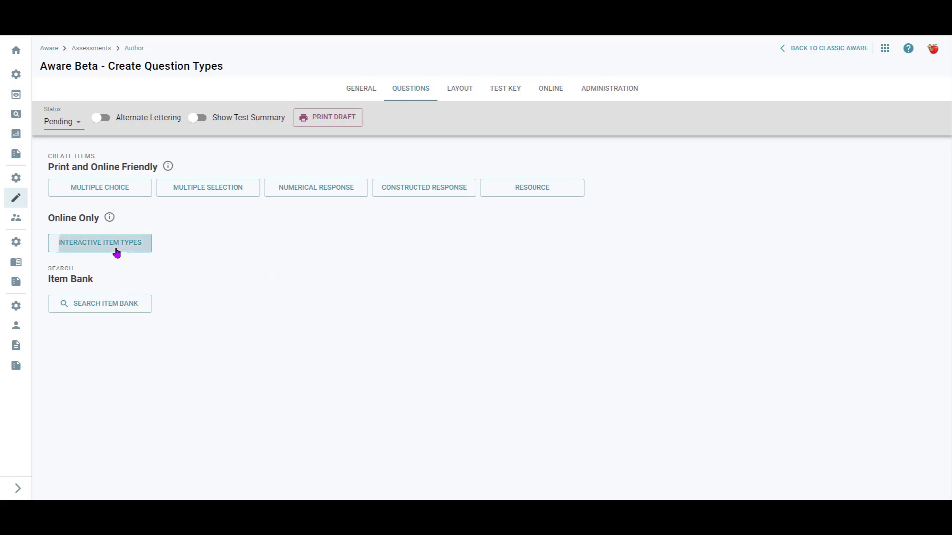
Begin a new Drag-and-Drop item and filter the primary standards list for 8.12 to attach 8.12(D)
left_click(99, 242)
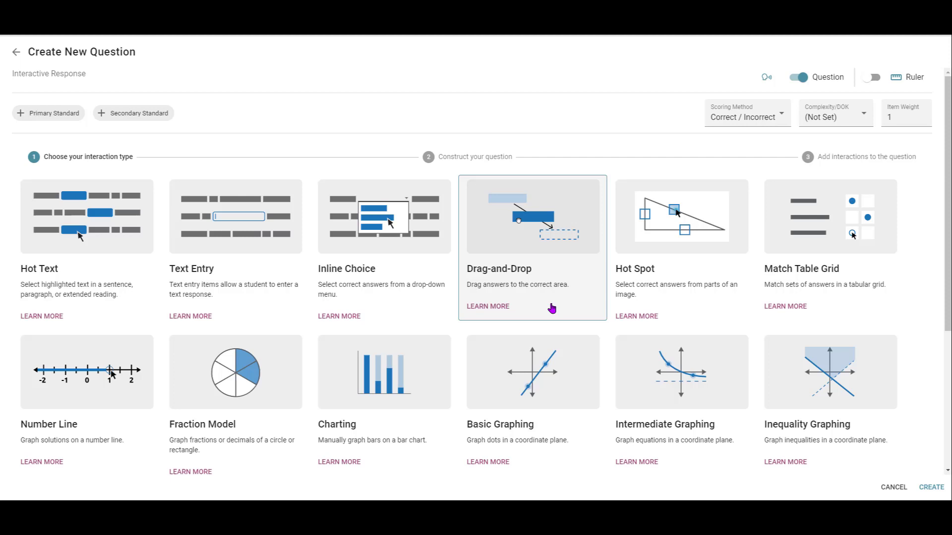
mouse_move(569, 304)
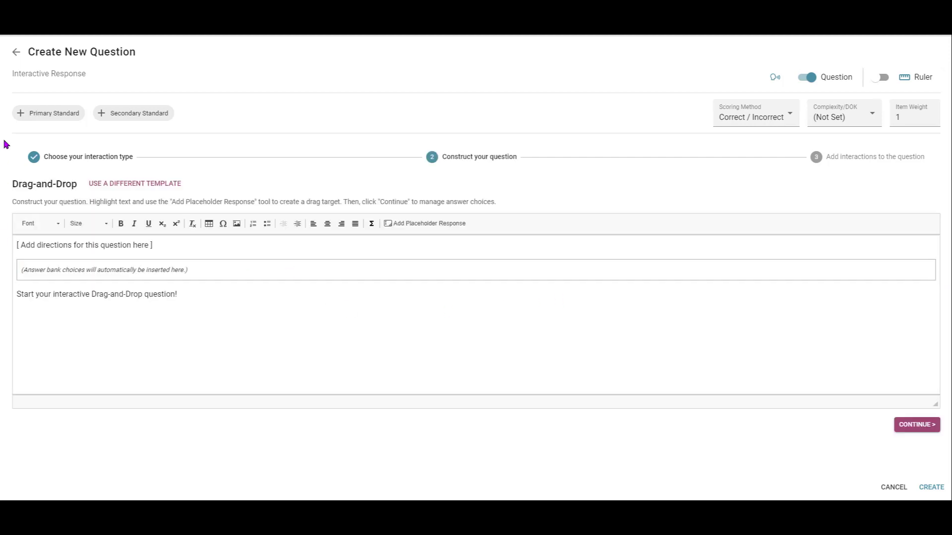
left_click(48, 113)
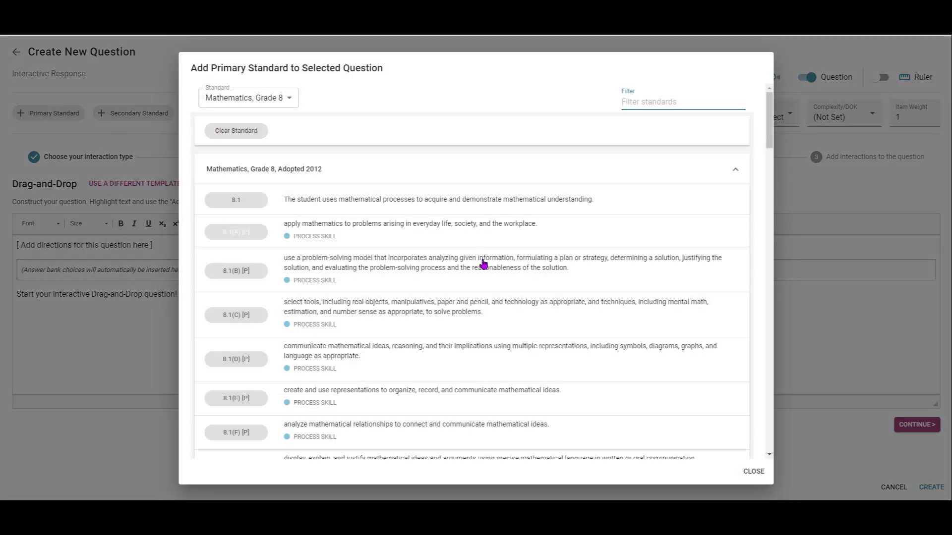
left_click(236, 314)
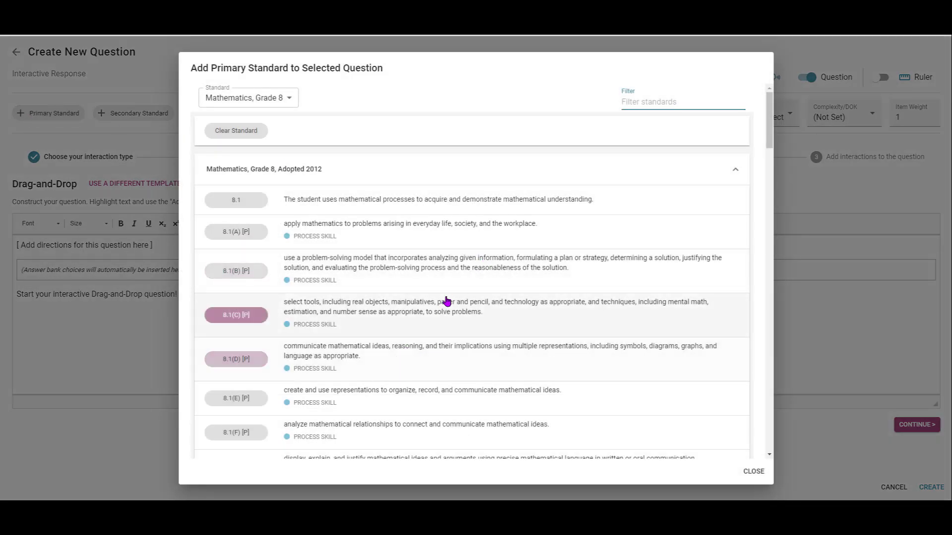
left_click(236, 315)
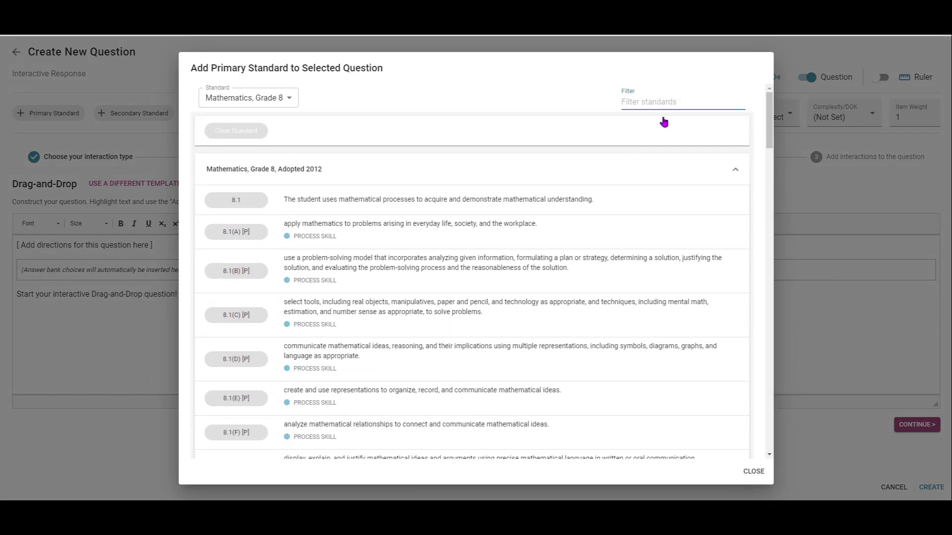
type("8.")
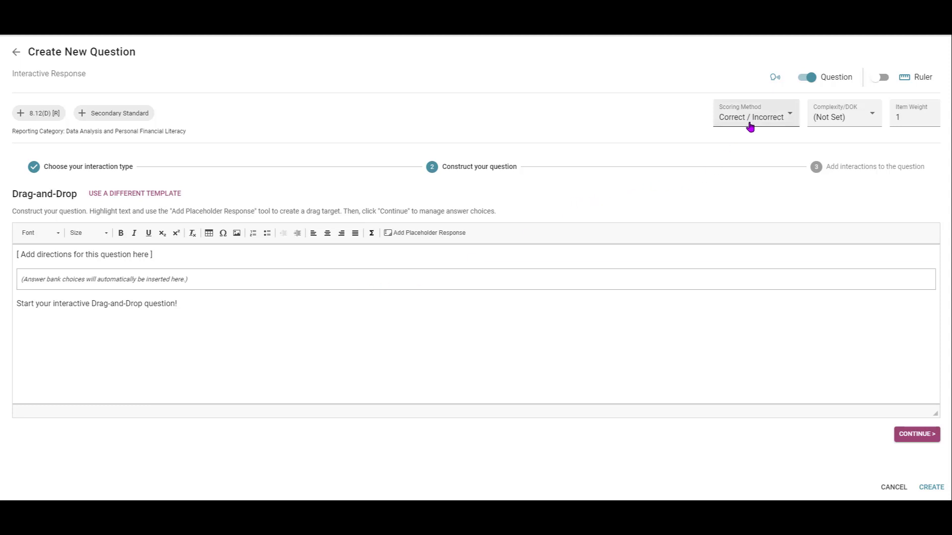
Score the question with Partial Credit (0-1-2) and set complexity to DOK1
left_click(756, 117)
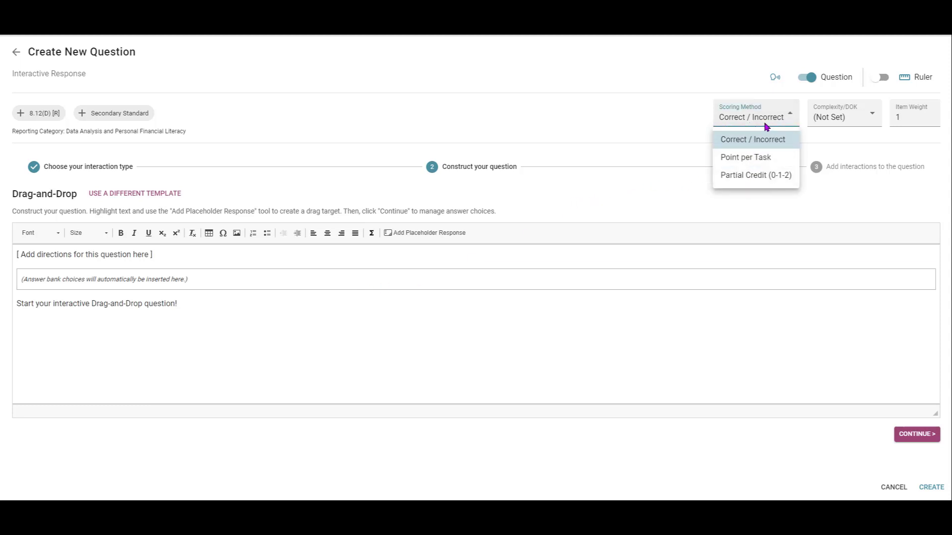
left_click(755, 174)
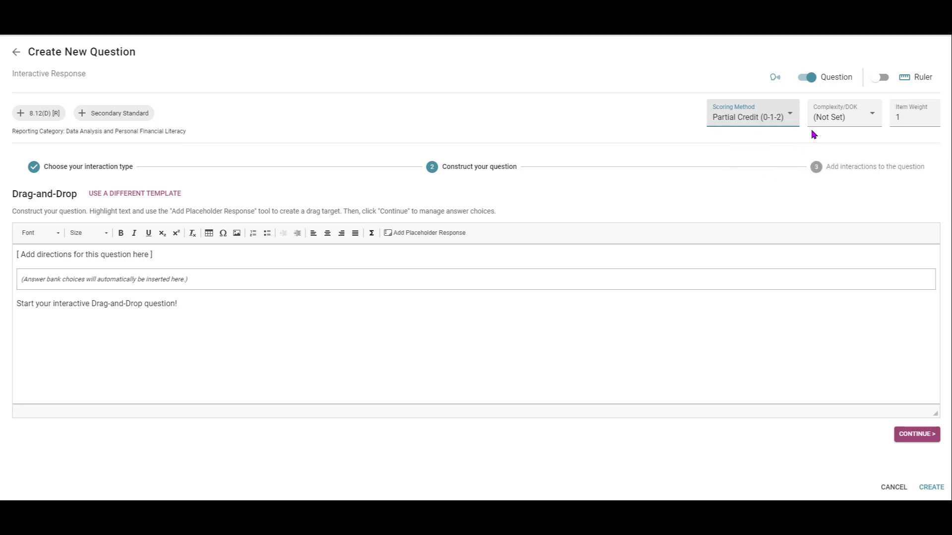
left_click(842, 112)
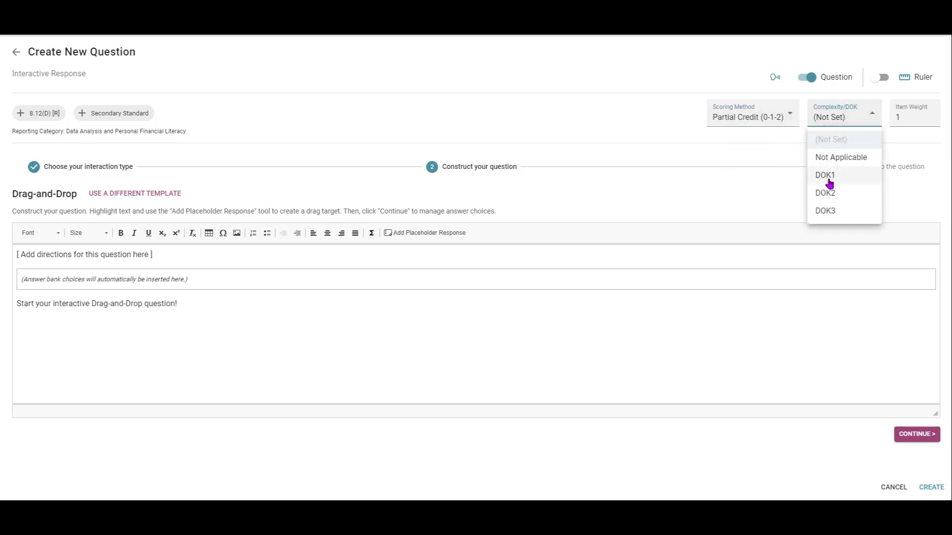
left_click(824, 175)
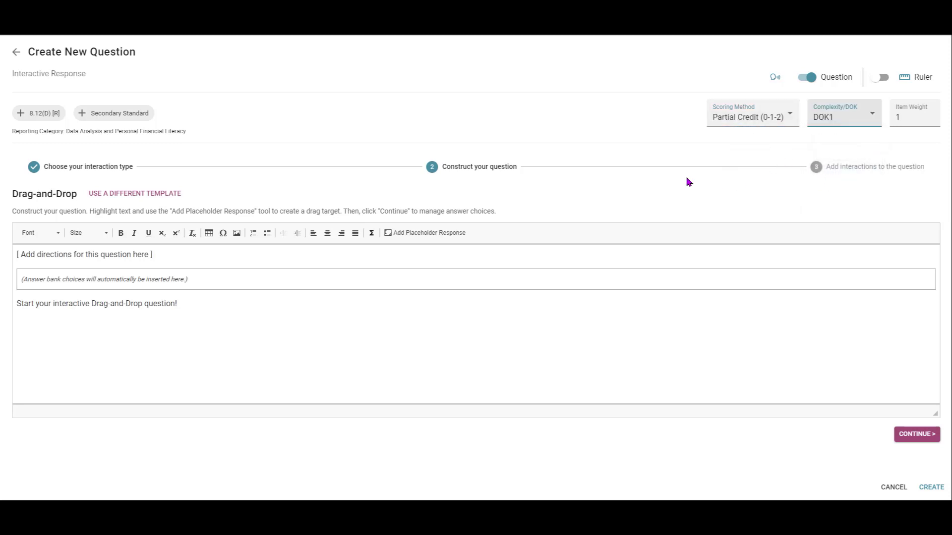
mouse_move(292, 256)
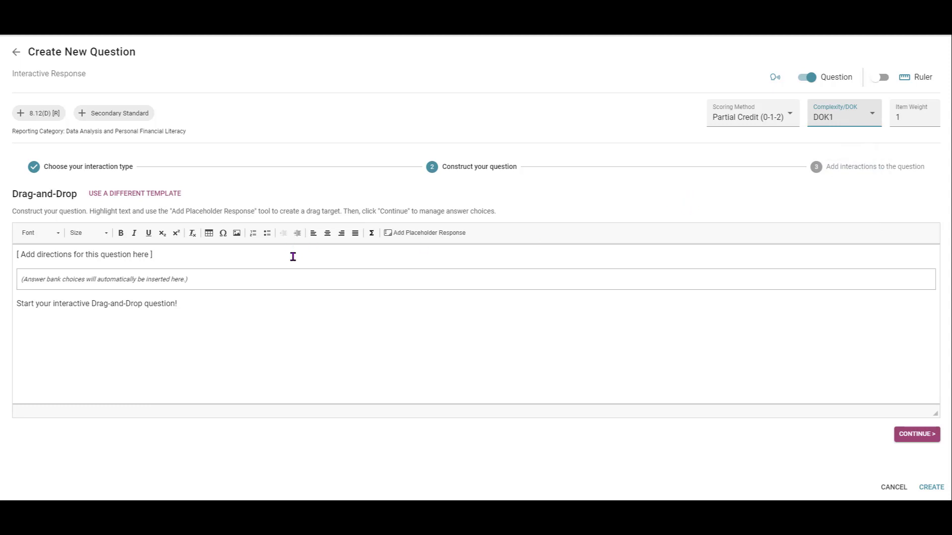
mouse_move(180, 256)
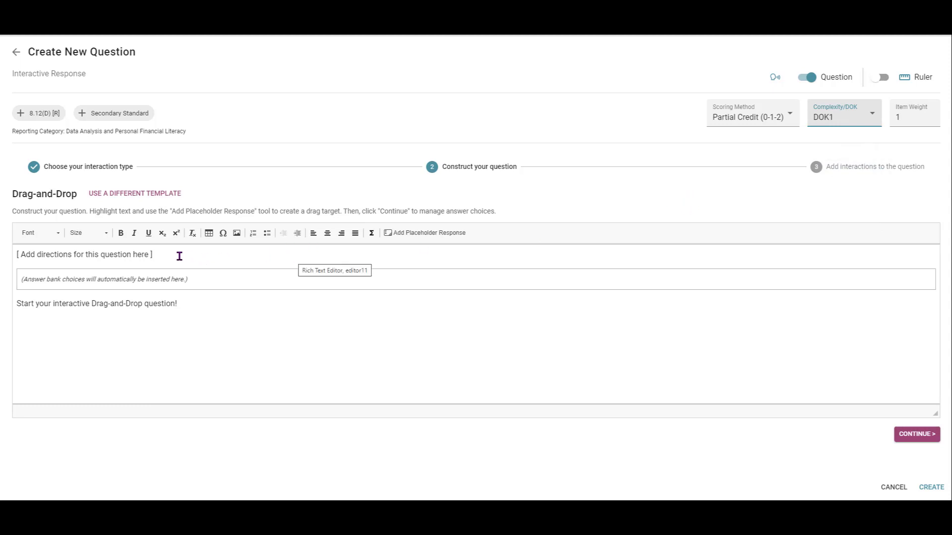
Replace the placeholder directions with 'Drag the name of the flower to the correct box. Not all answers will be used.'
triple_click(85, 255)
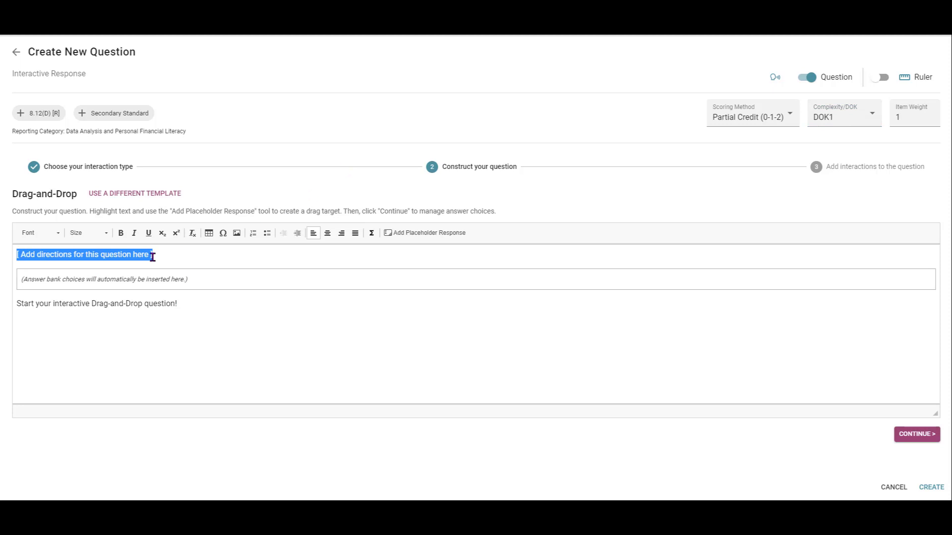
mouse_move(169, 282)
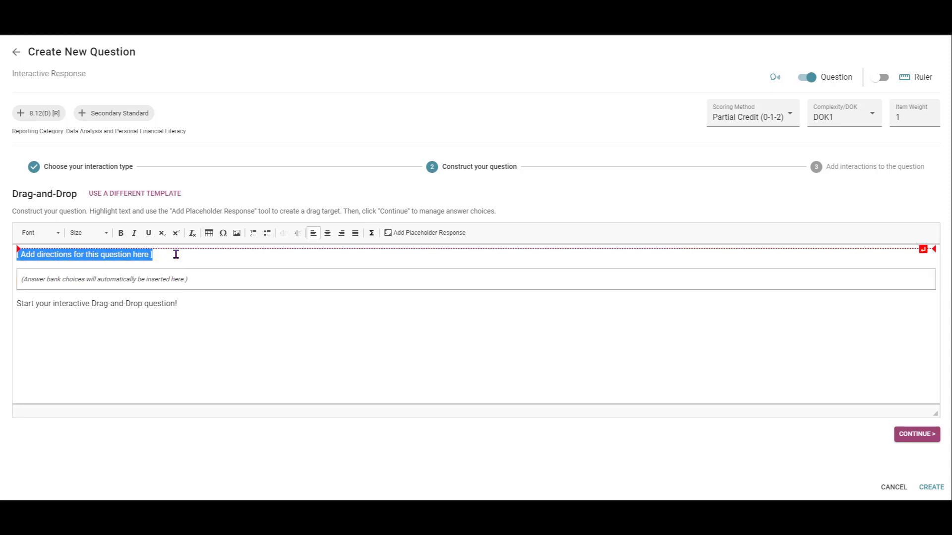
mouse_move(175, 254)
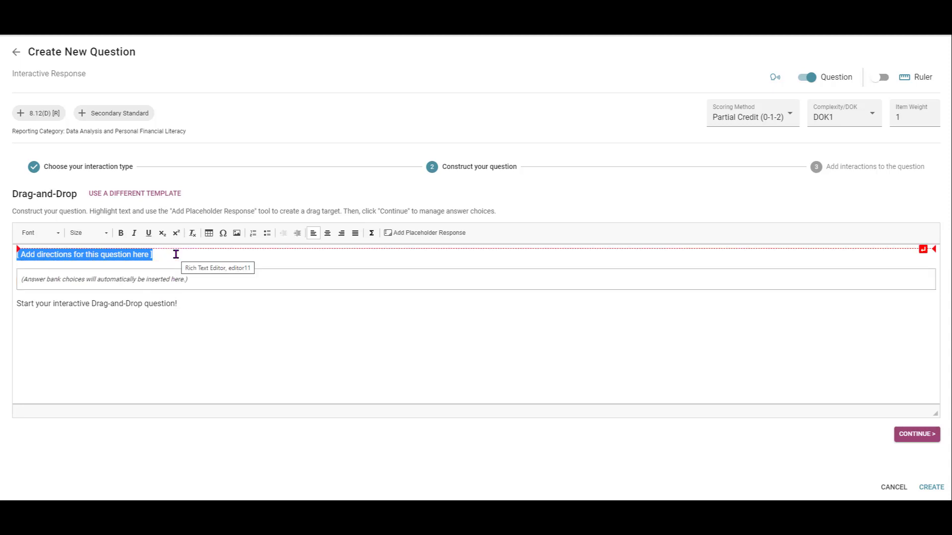
type("Drag")
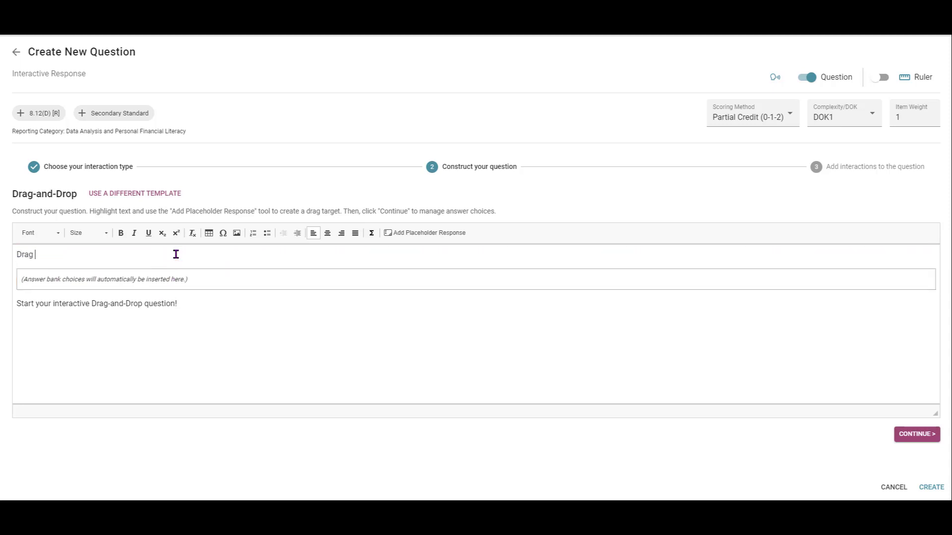
type("the name of the flower to the correct box. Not all answers will be used.")
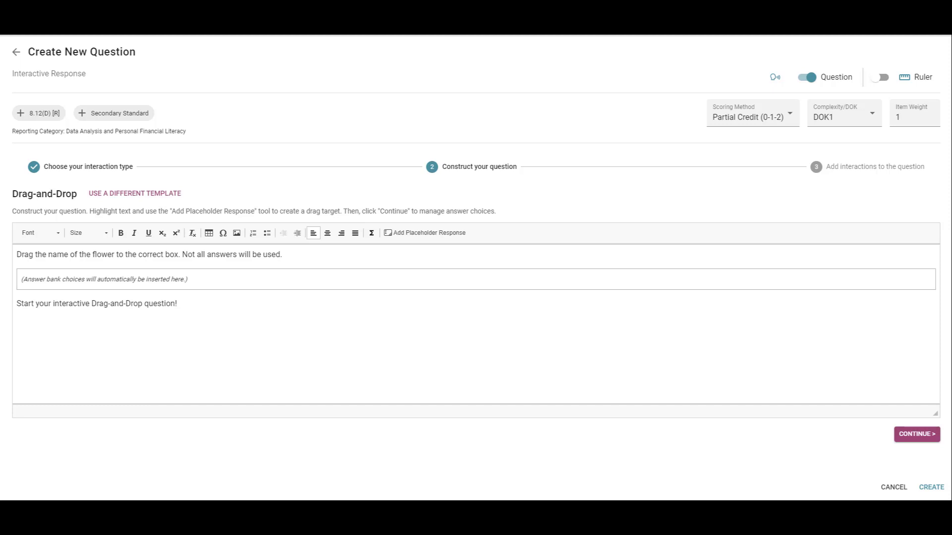
mouse_move(177, 322)
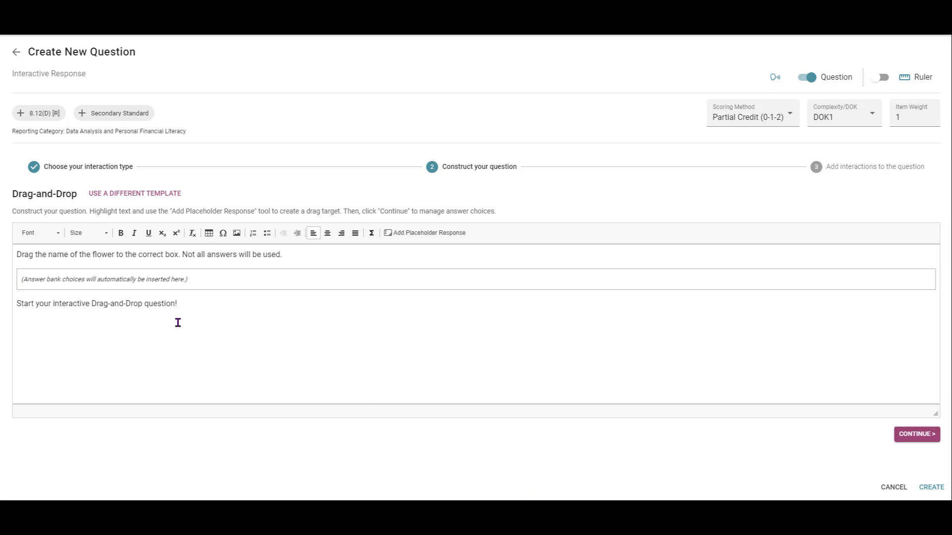
mouse_move(177, 322)
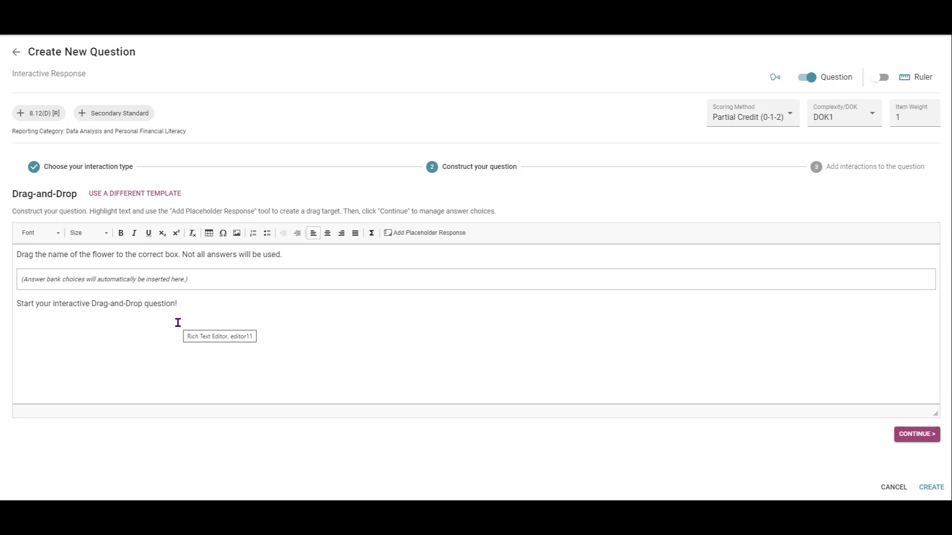
mouse_move(127, 302)
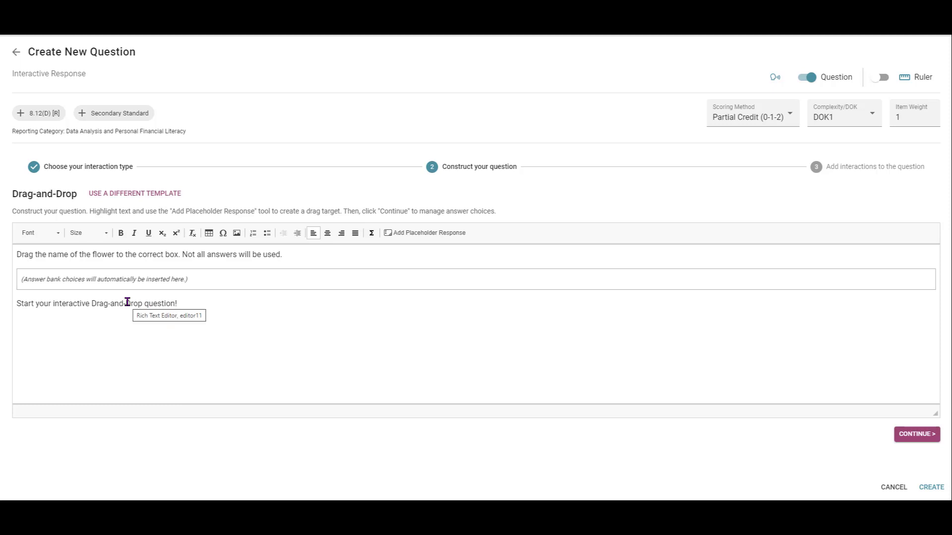
mouse_move(180, 309)
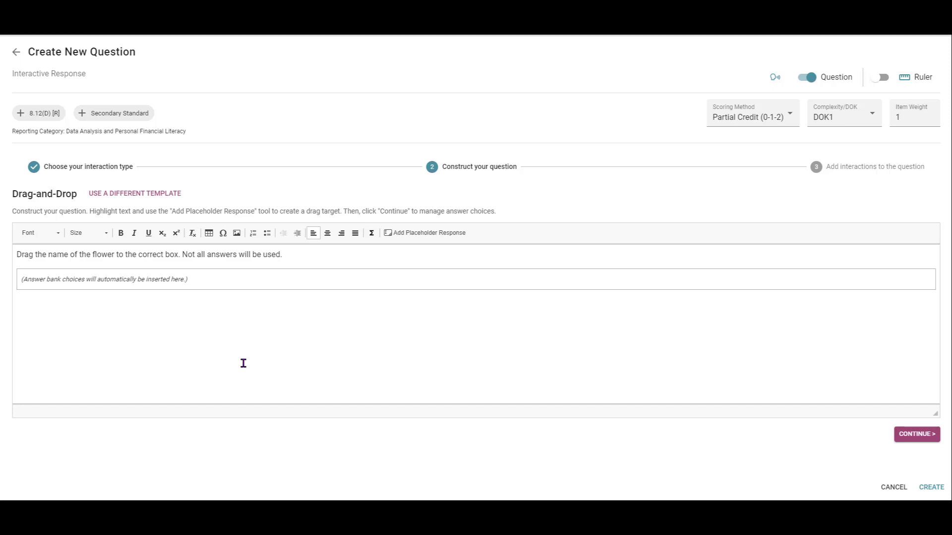
Write 'The table below shows pictures of Texas wildflowers.' and insert a 2-row, 5-column table
type("The table")
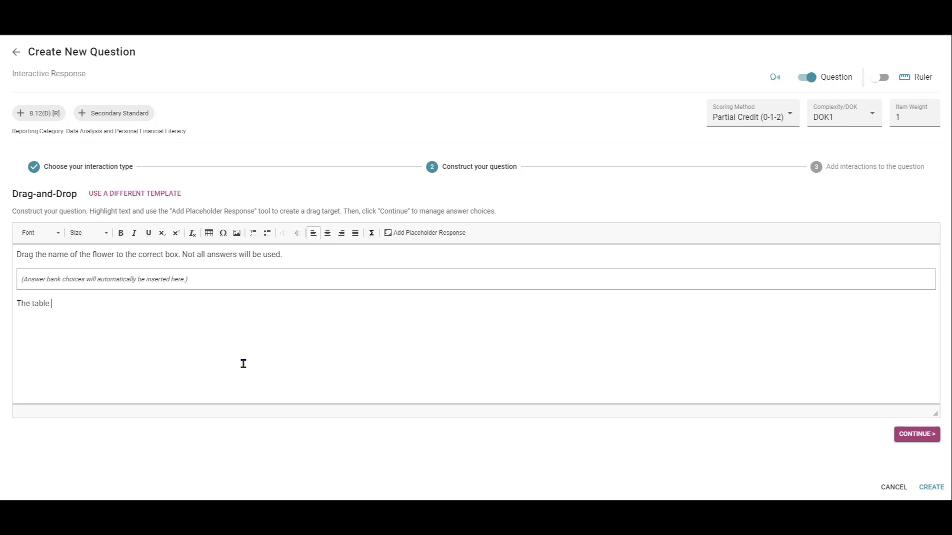
type("below shows pictures of Texas wildflowers.")
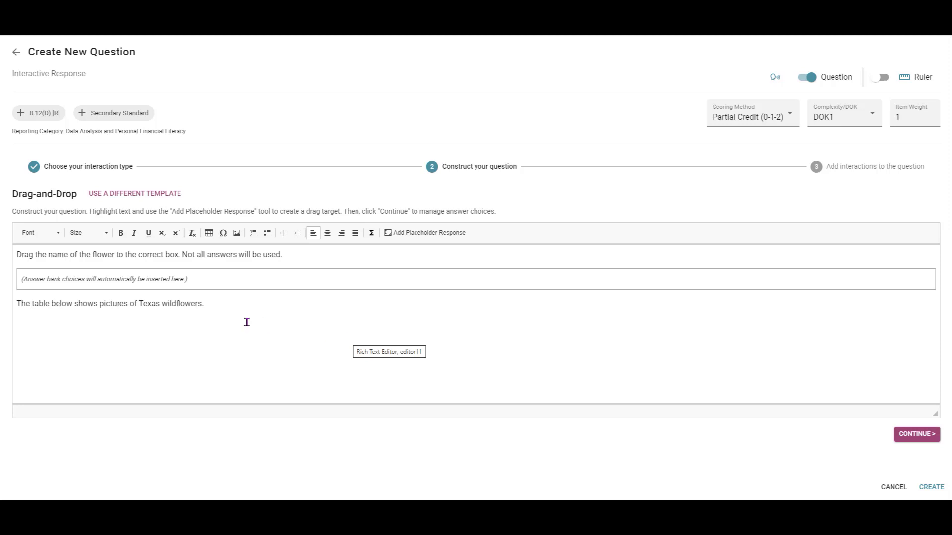
mouse_move(104, 318)
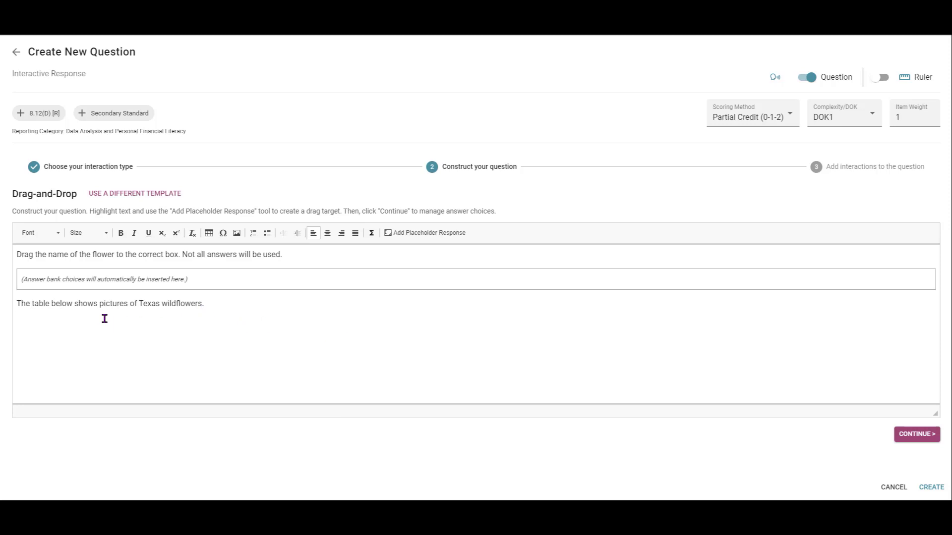
mouse_move(88, 321)
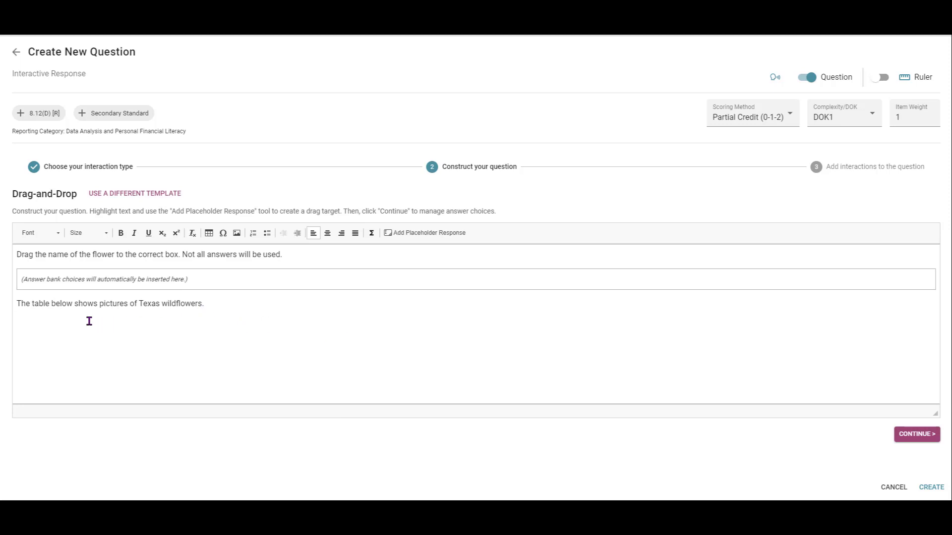
mouse_move(244, 312)
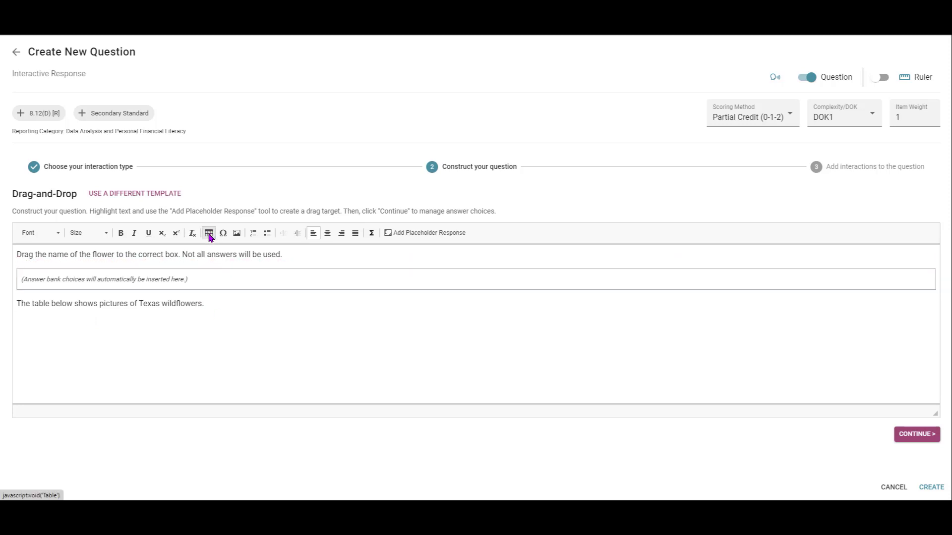
left_click(209, 232)
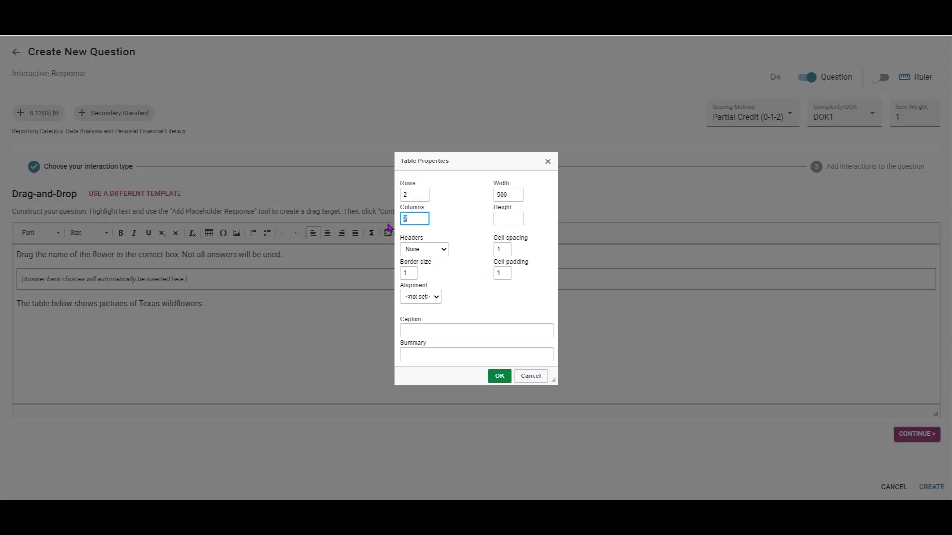
left_click(499, 376)
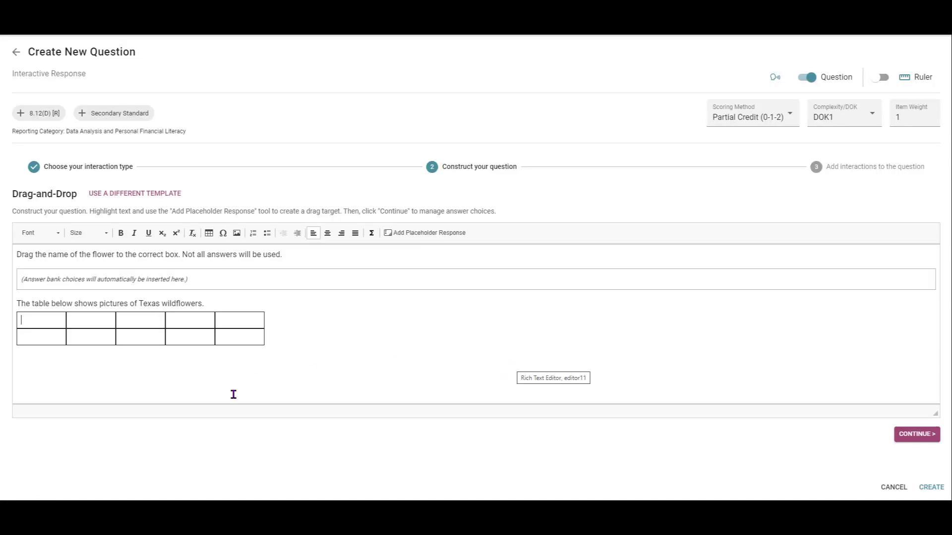
Label the table's first-column cells Pictures and Name
type("Picture")
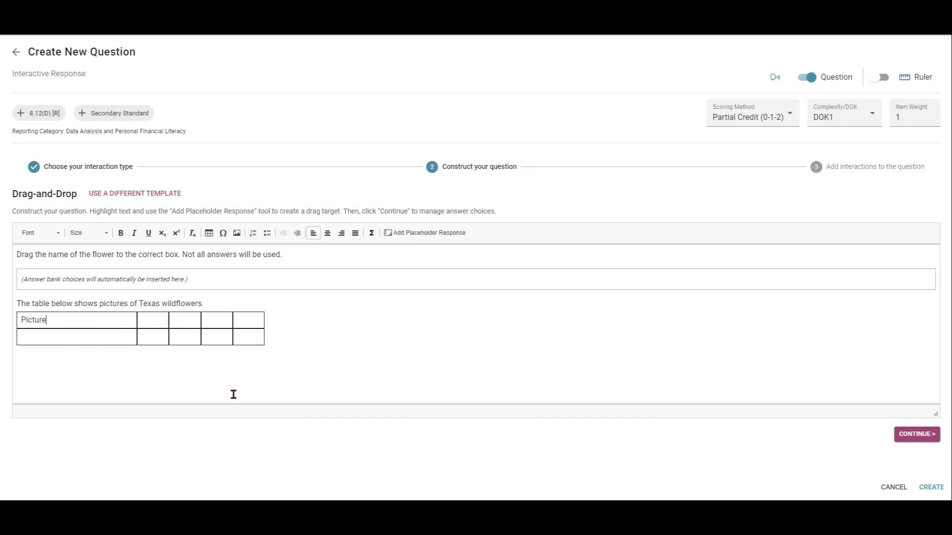
type("s")
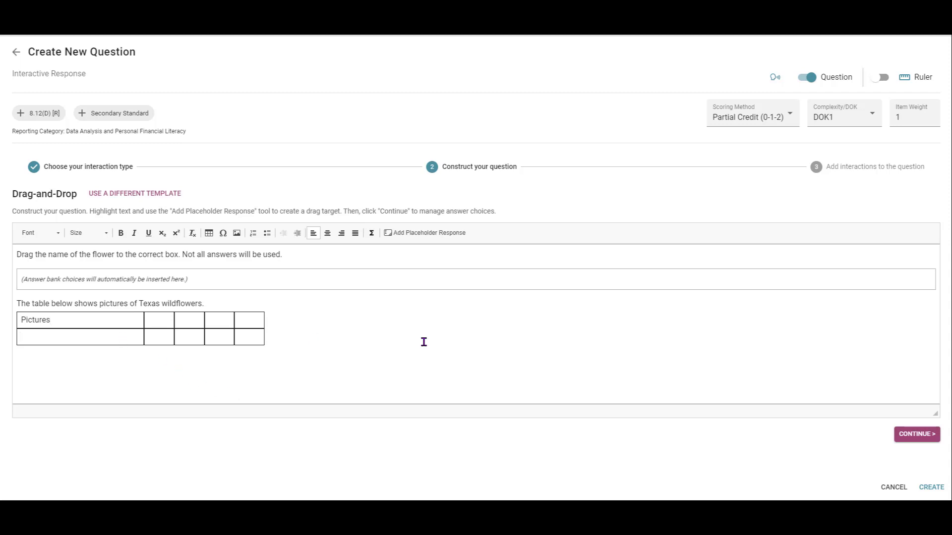
type("Name")
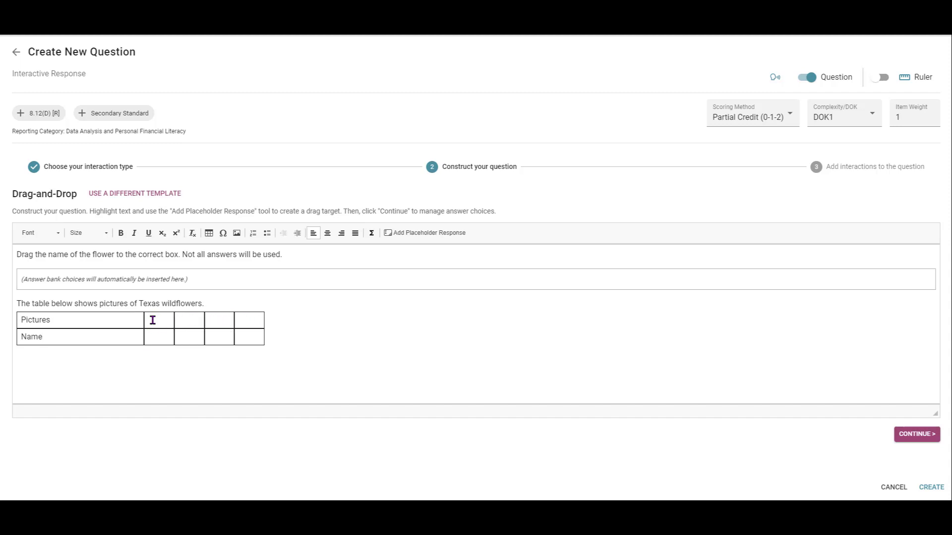
Copy the bluebonnet photo from the wildflower identification guide for the Pictures row
left_click(250, 320)
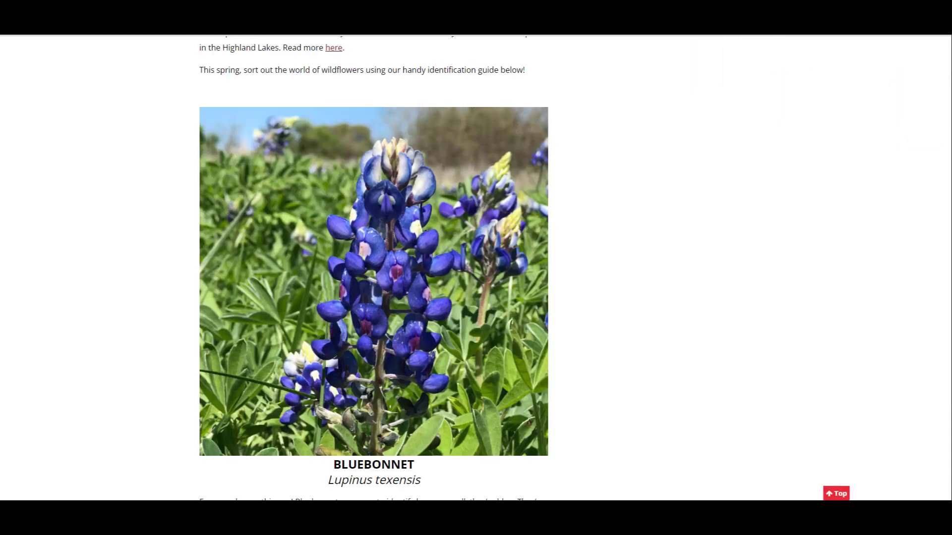
right_click(355, 245)
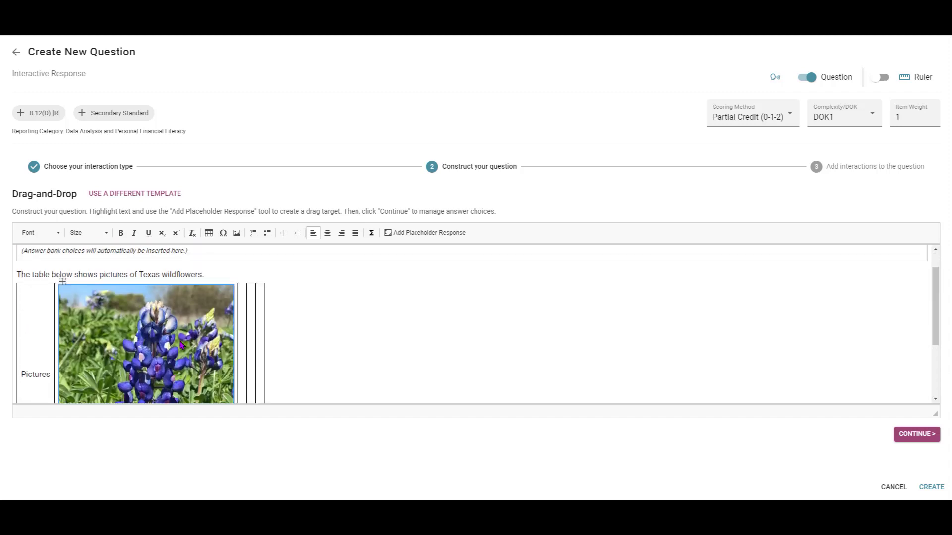
Shrink the pasted bluebonnet photo to smaller width and height via Image Properties
scroll("down", 3)
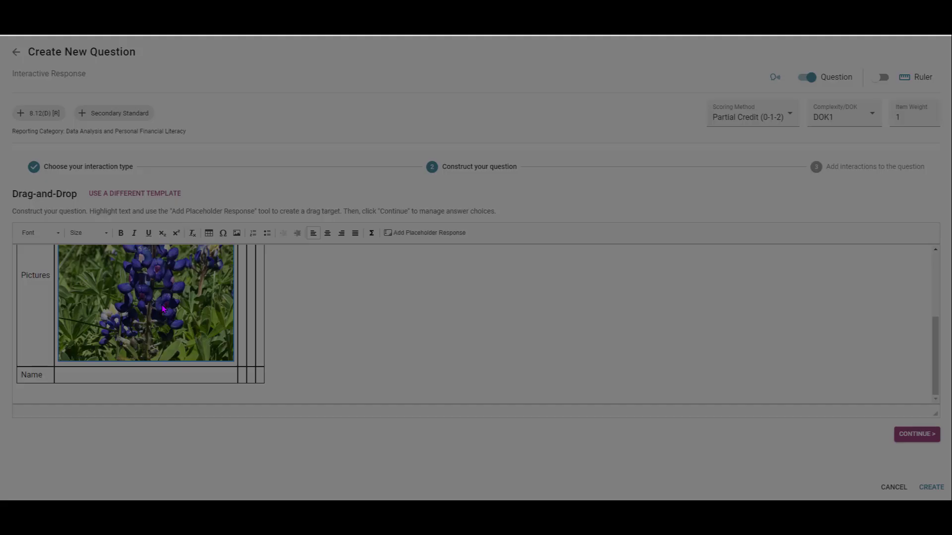
double_click(146, 303)
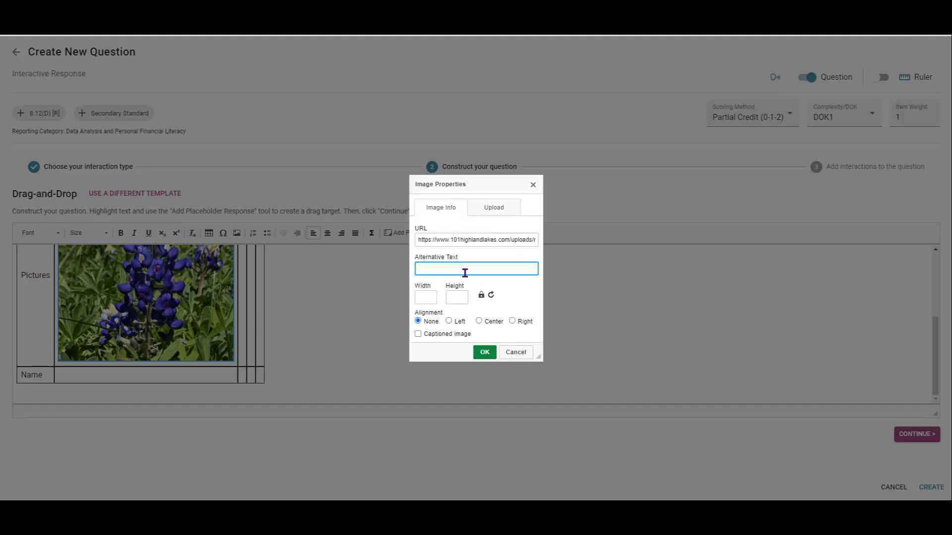
mouse_move(447, 305)
type("15")
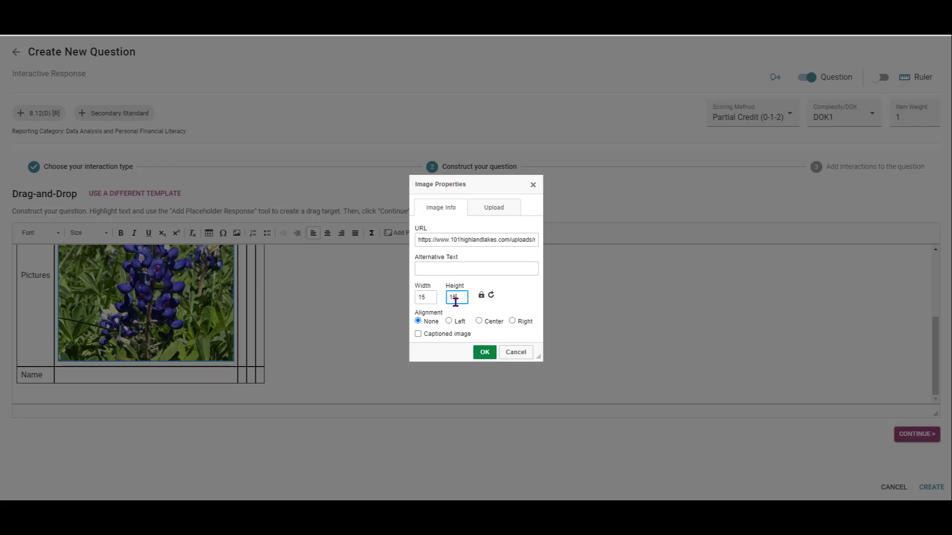
left_click(483, 351)
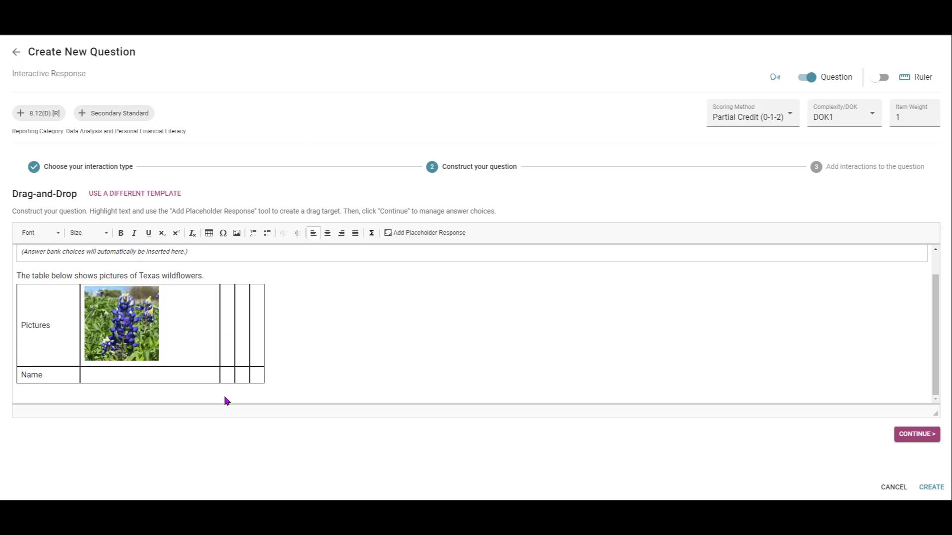
mouse_move(285, 314)
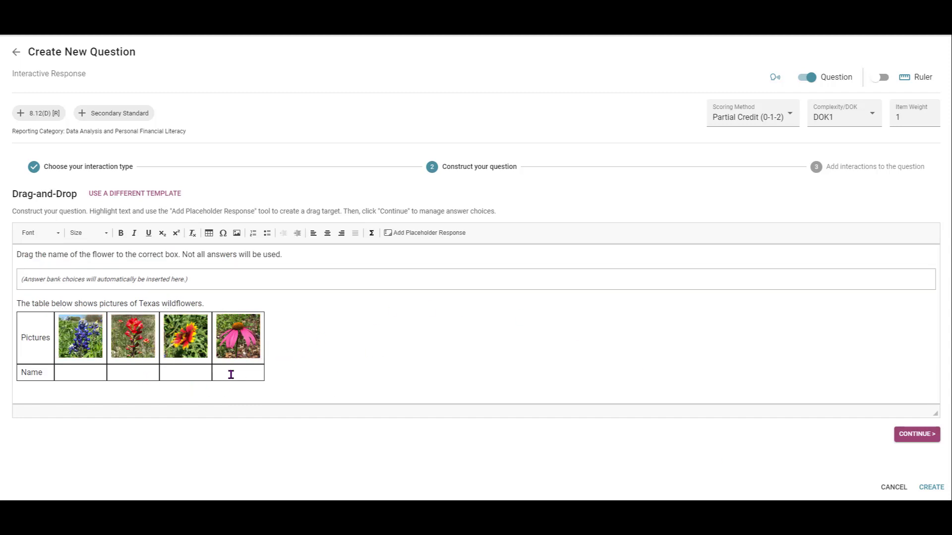
Bring up the wildflower table's Table Properties to adjust its width
right_click(230, 374)
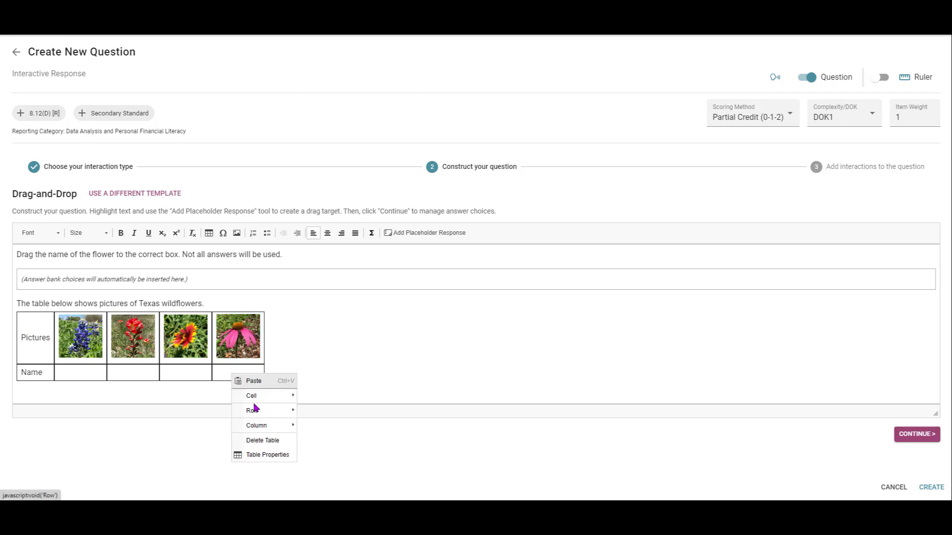
left_click(267, 455)
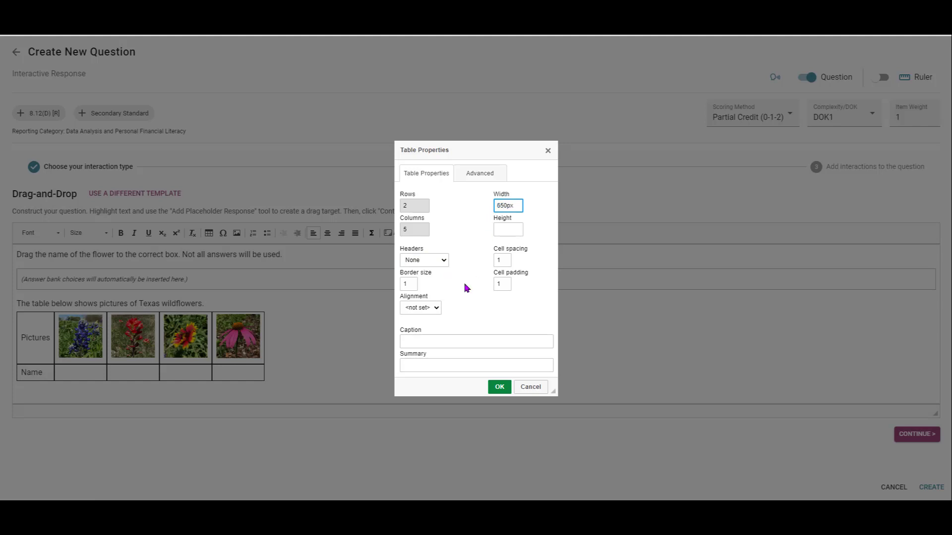
Apply the 650px table width, center the table, and place the cursor in the first Name cell
left_click(499, 386)
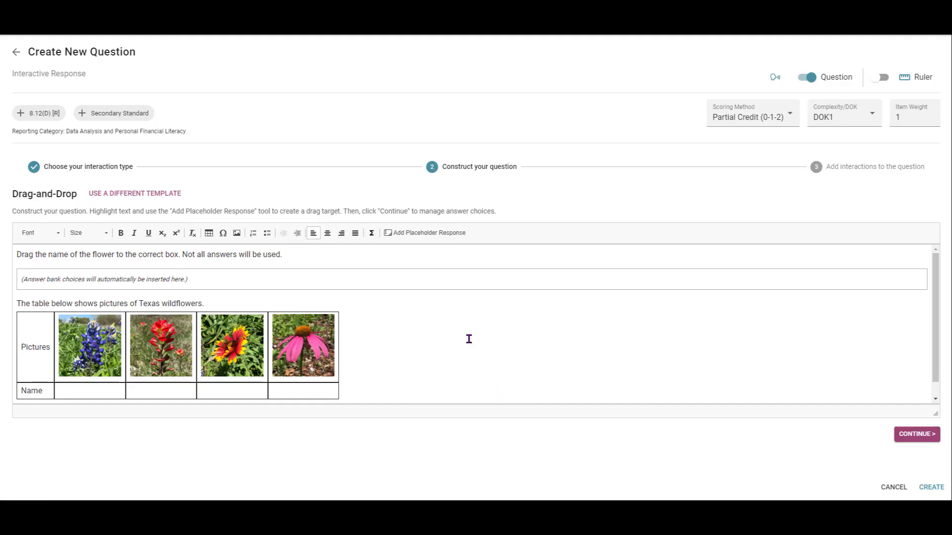
scroll("down", 3)
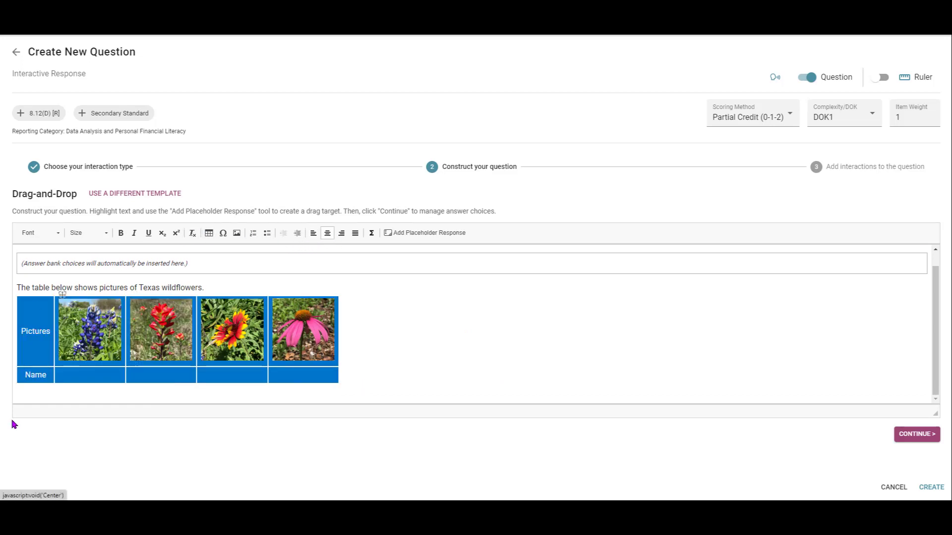
left_click(121, 375)
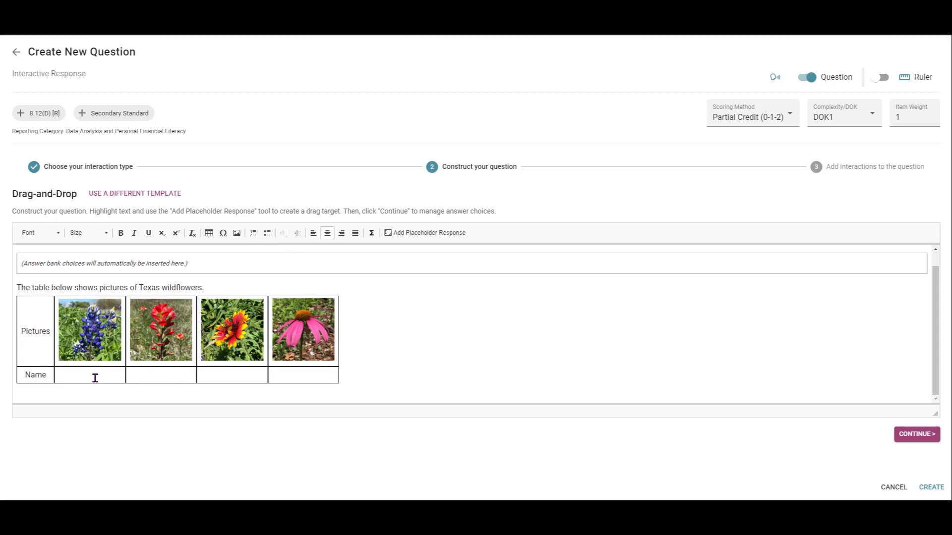
left_click(237, 375)
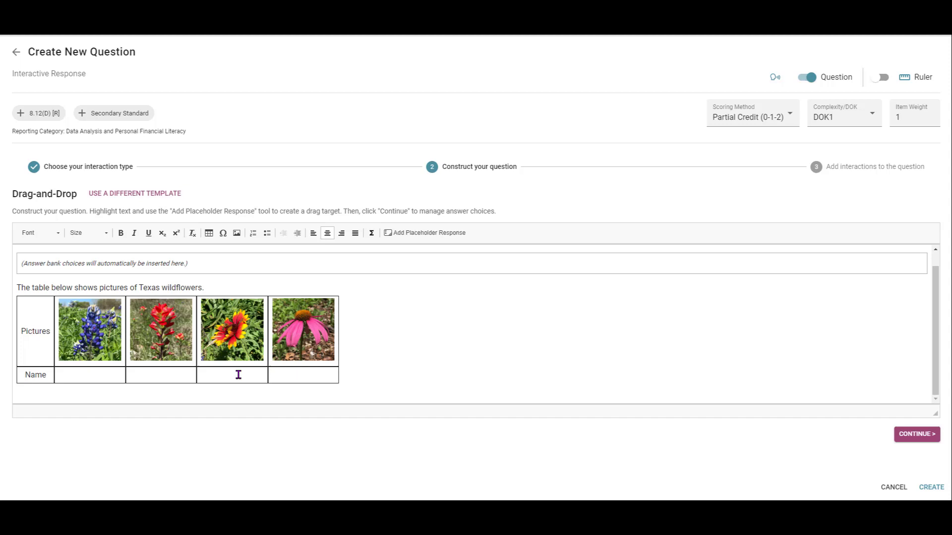
mouse_move(425, 231)
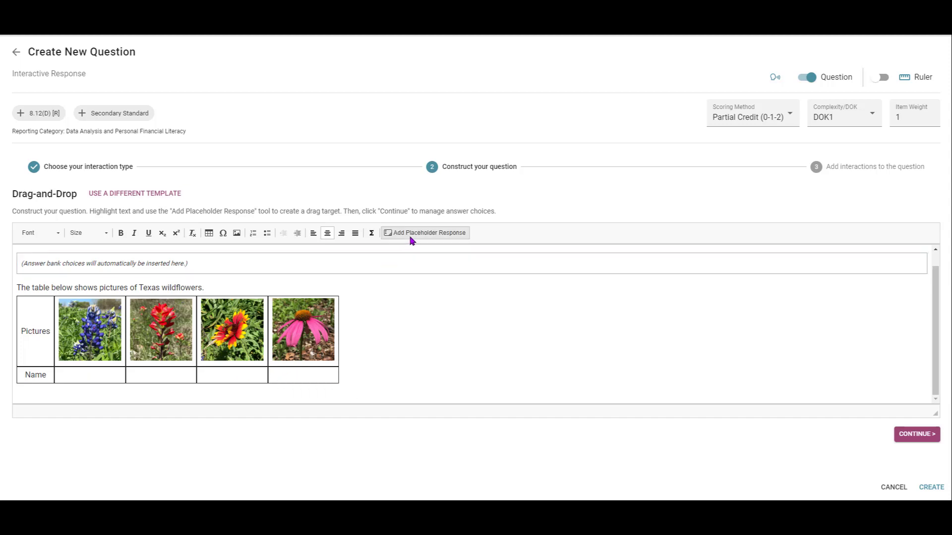
Add placeholder drop targets into the Name cells with Add Placeholder Response
left_click(424, 232)
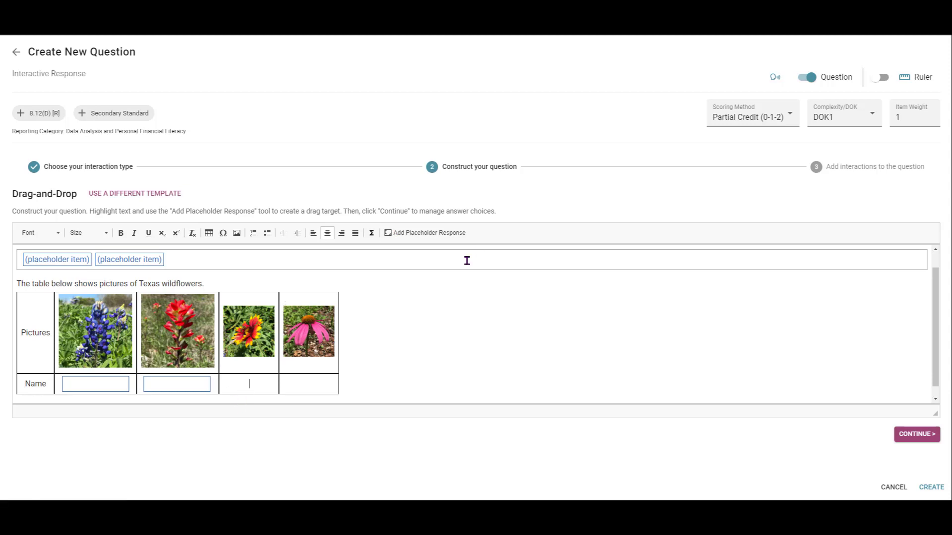
left_click(425, 232)
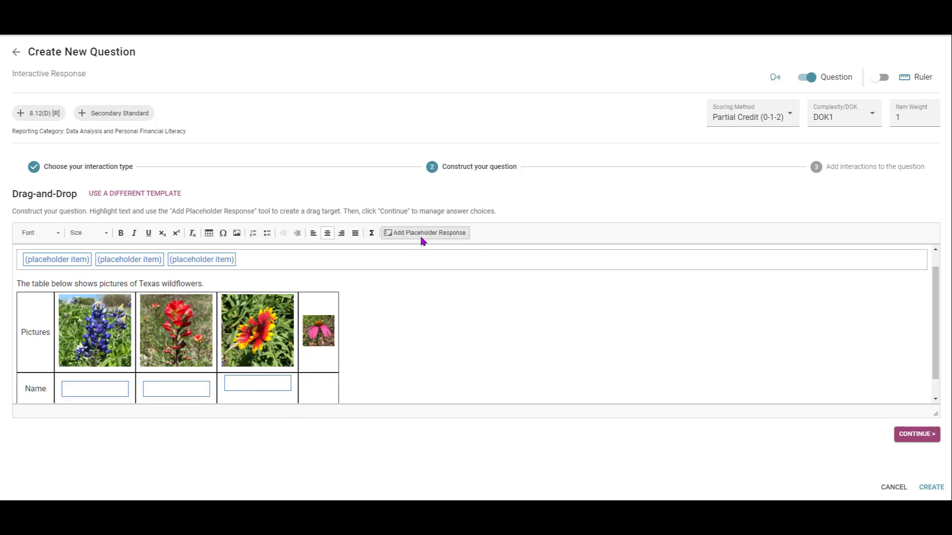
left_click(425, 232)
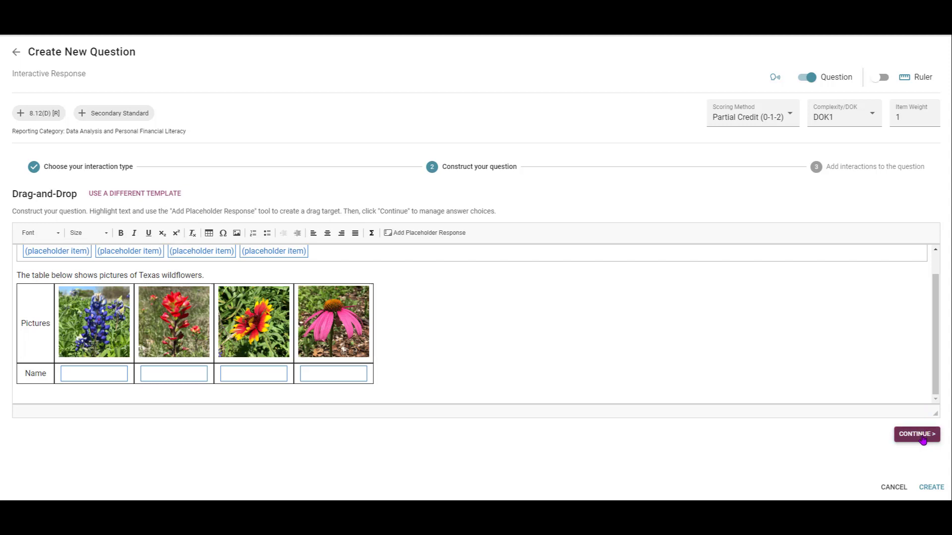
Name the first two answer choices bluebonnet and indian paintbrush
left_click(916, 433)
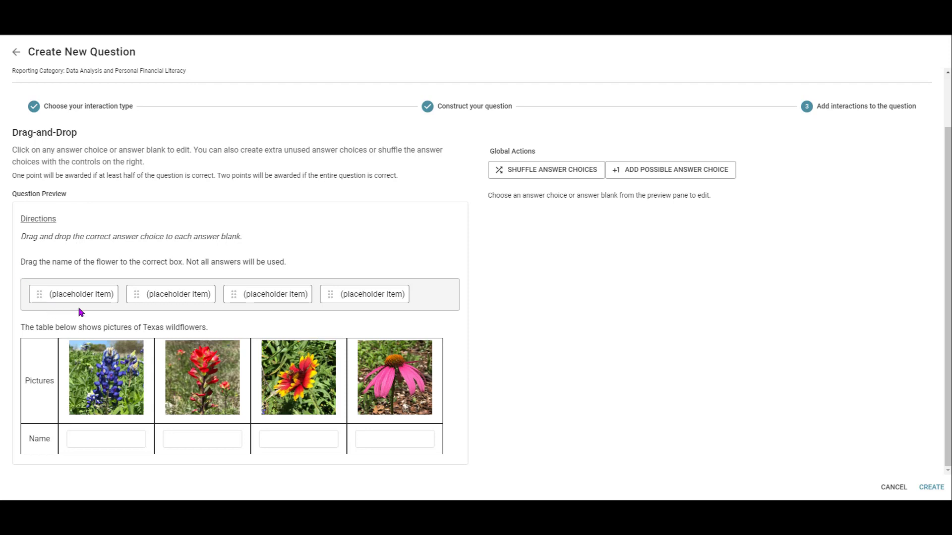
mouse_move(92, 293)
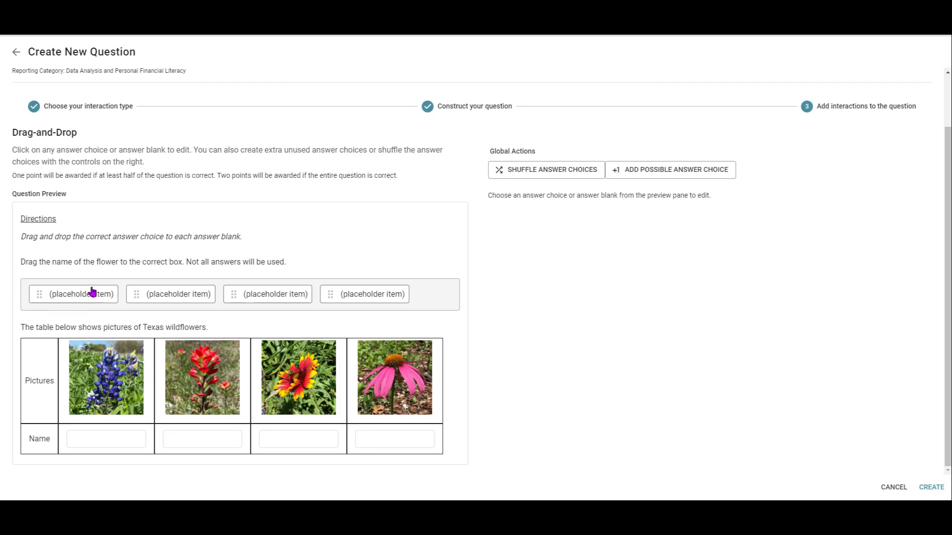
left_click(72, 294)
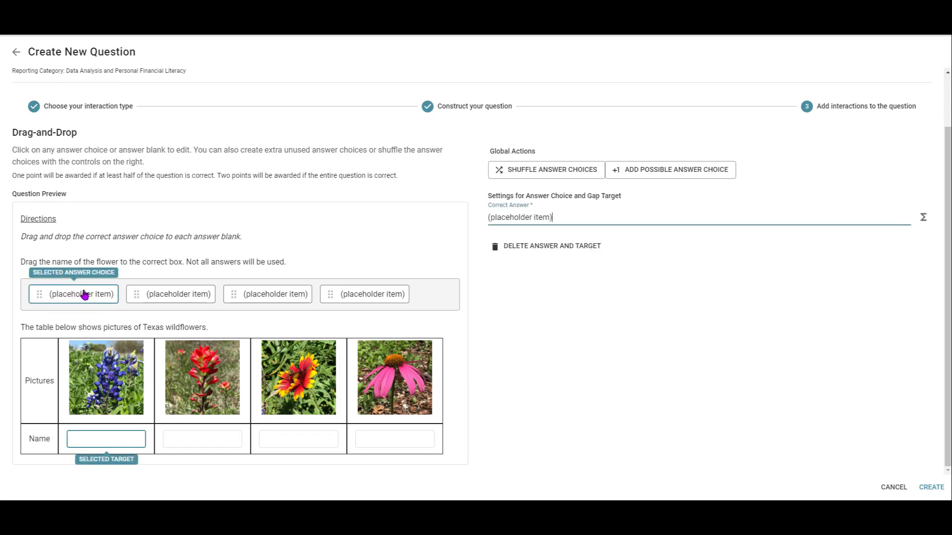
mouse_move(106, 438)
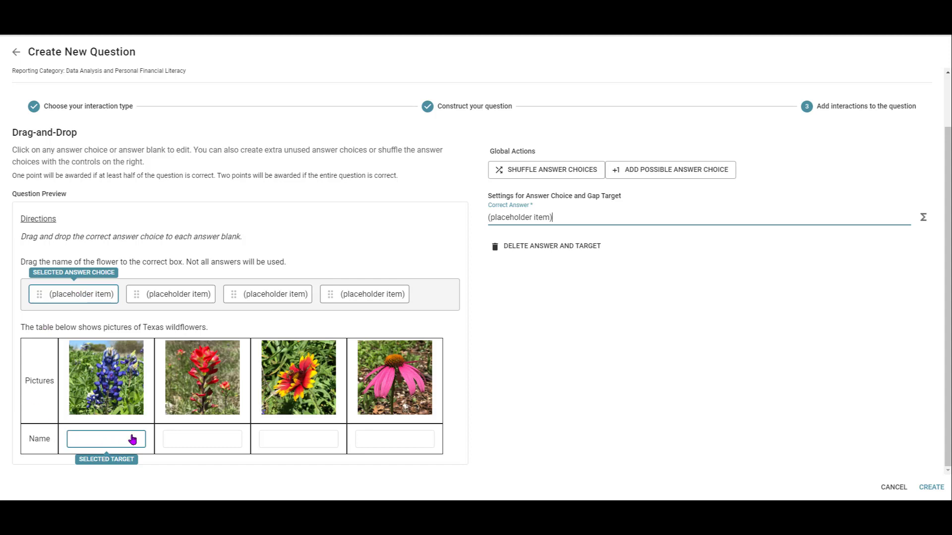
type("b")
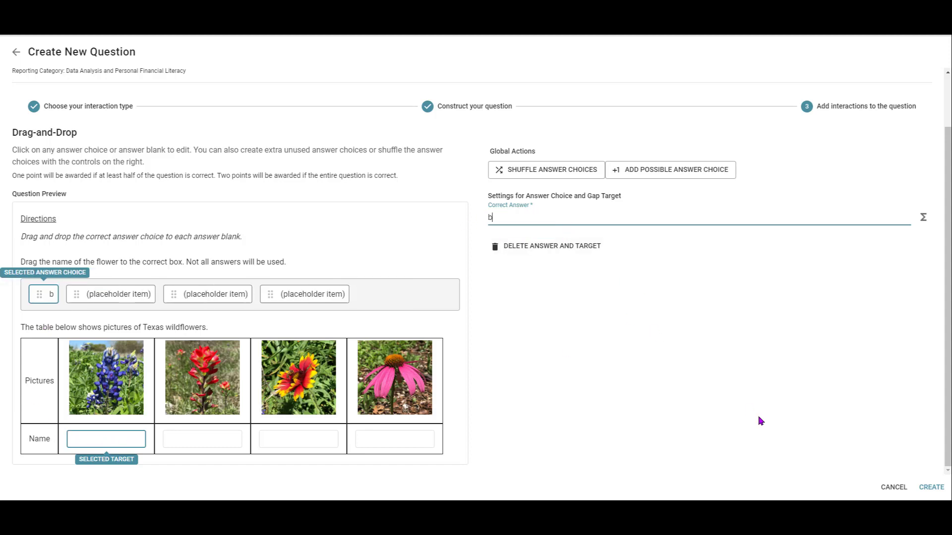
type("luebonnet")
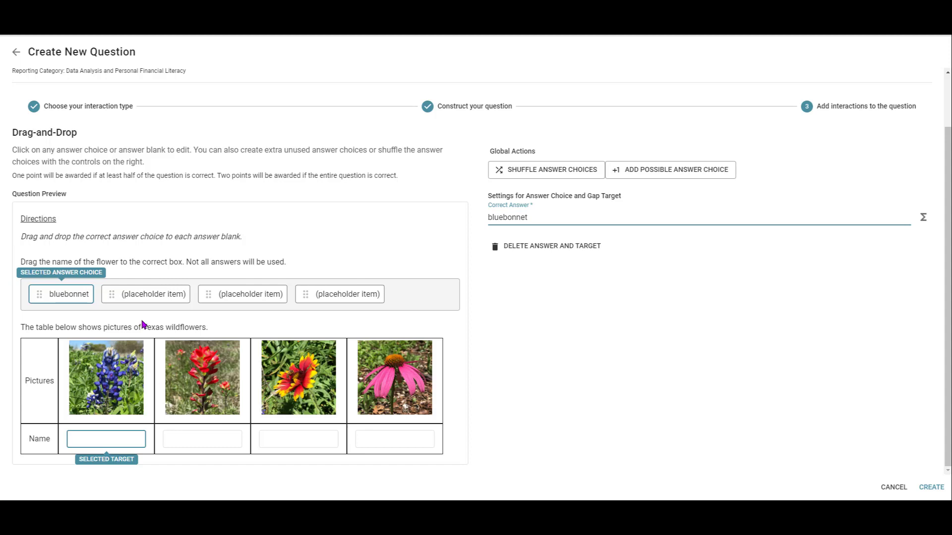
left_click(145, 294)
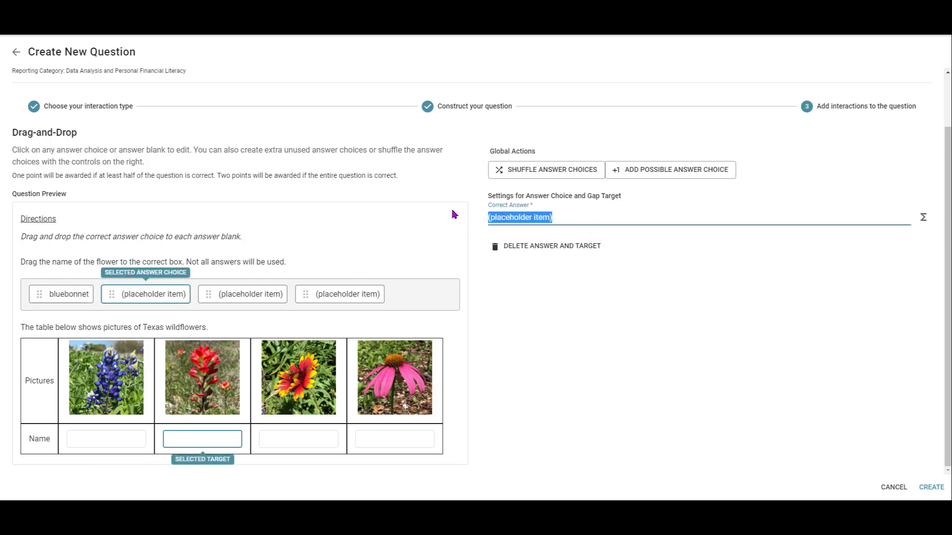
type("indian paint")
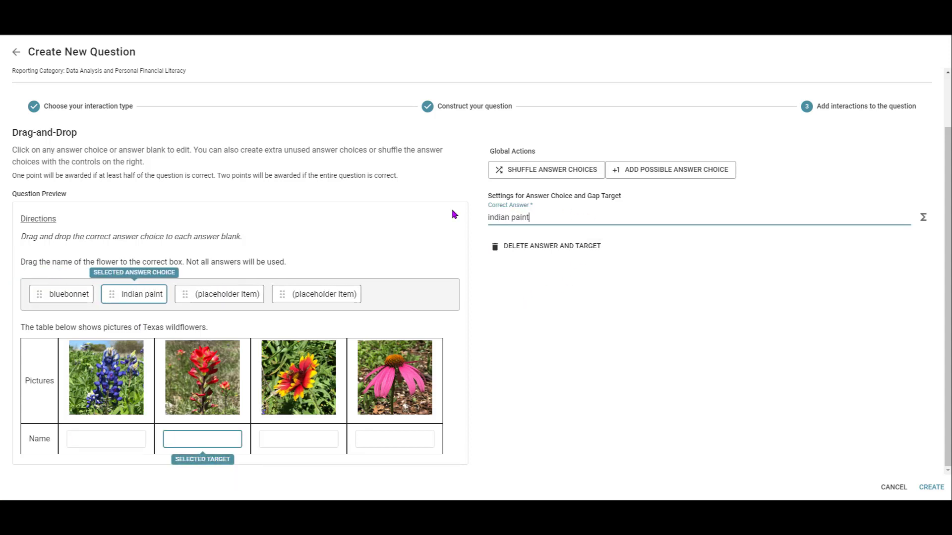
Name the third and fourth answer choices indian blanket and purple coneflower
left_click(239, 293)
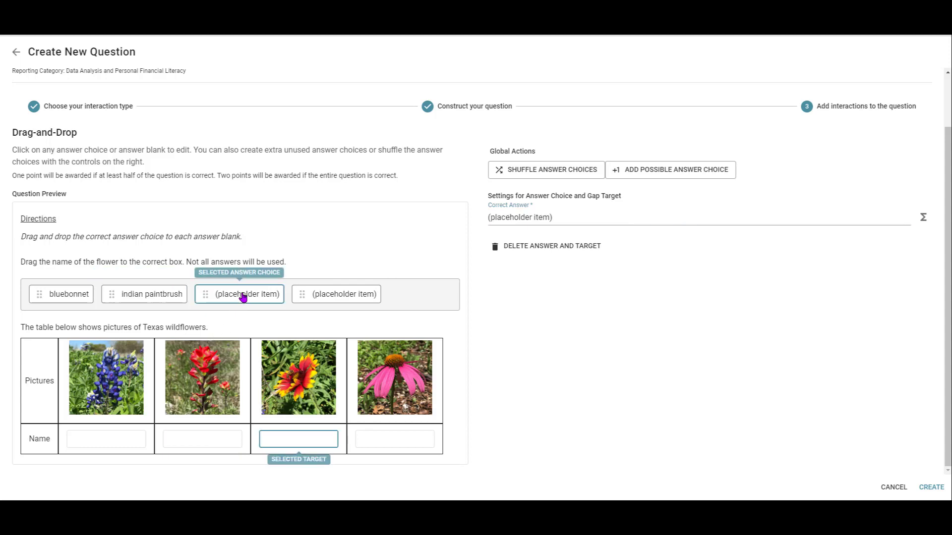
type("indian")
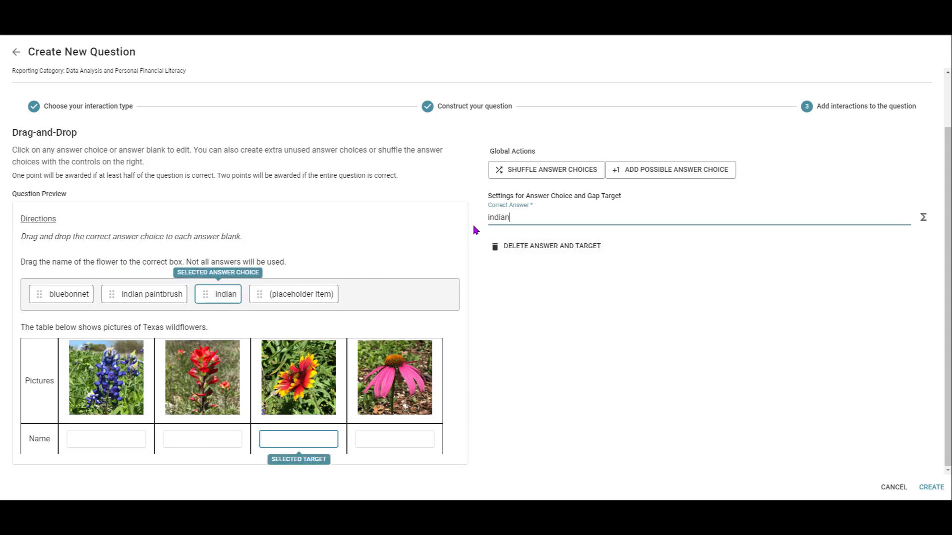
type("blanket")
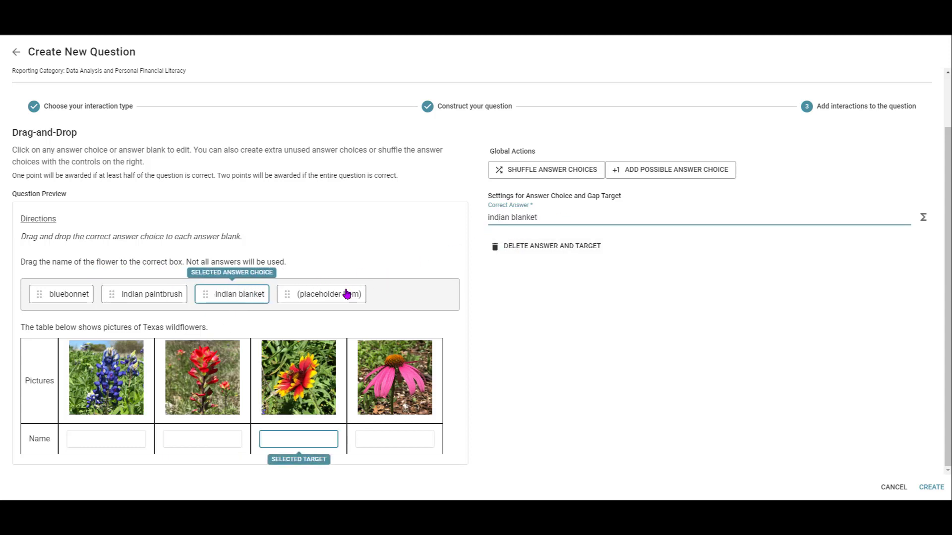
left_click(328, 294)
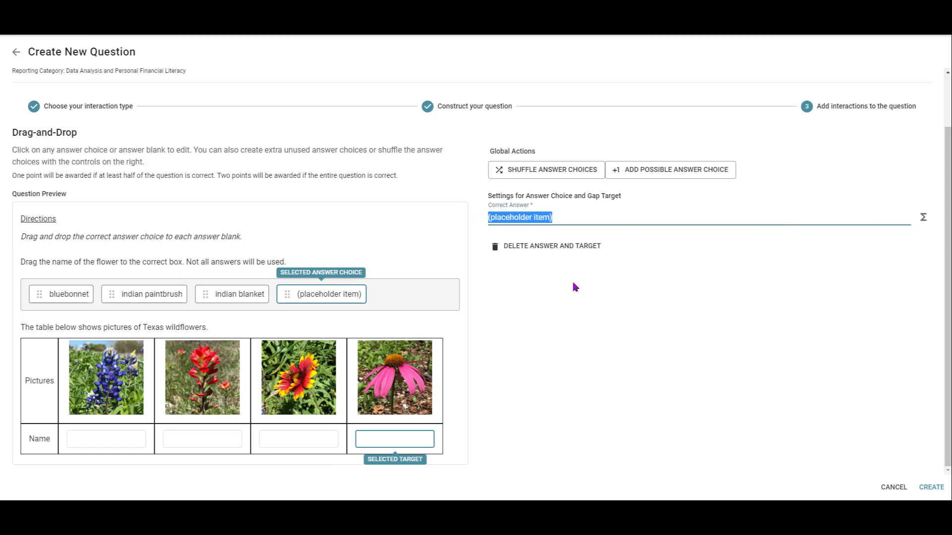
type("purpol")
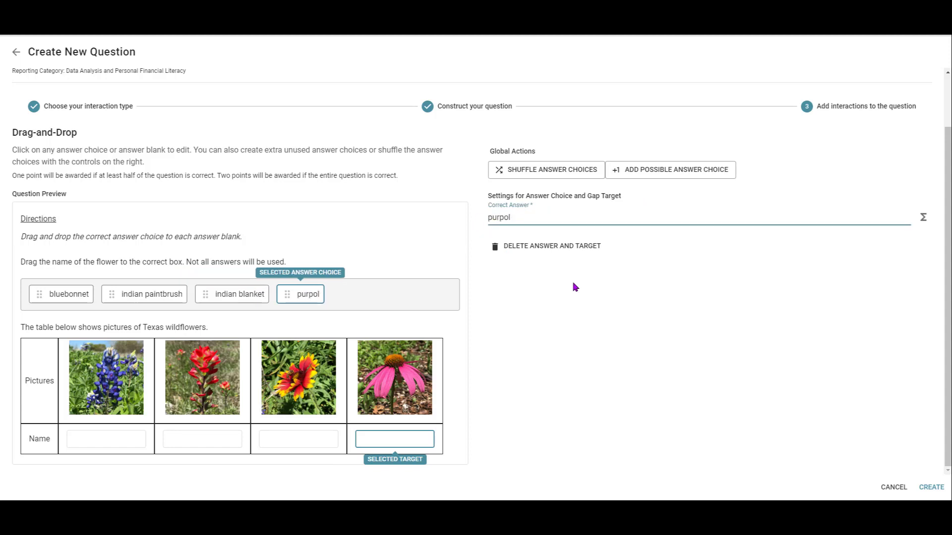
type("purple coneflow")
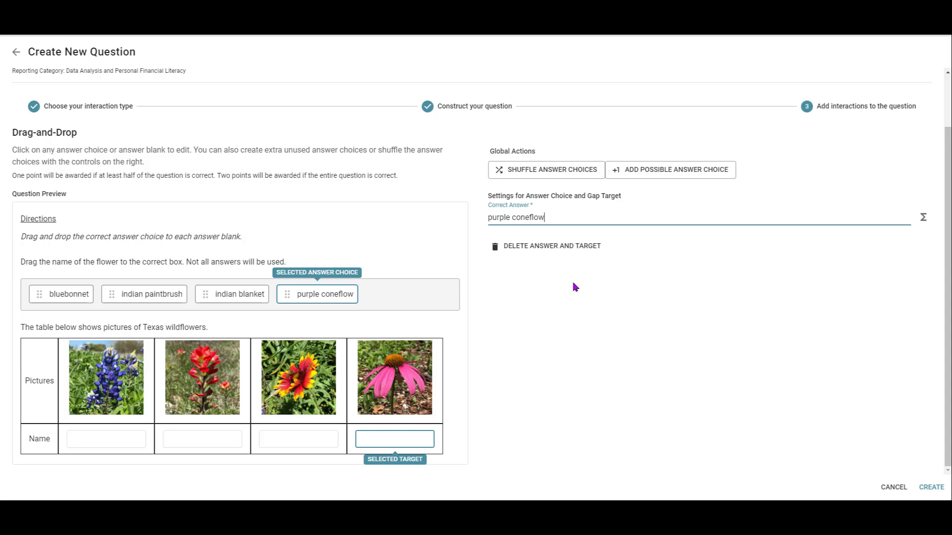
type("er")
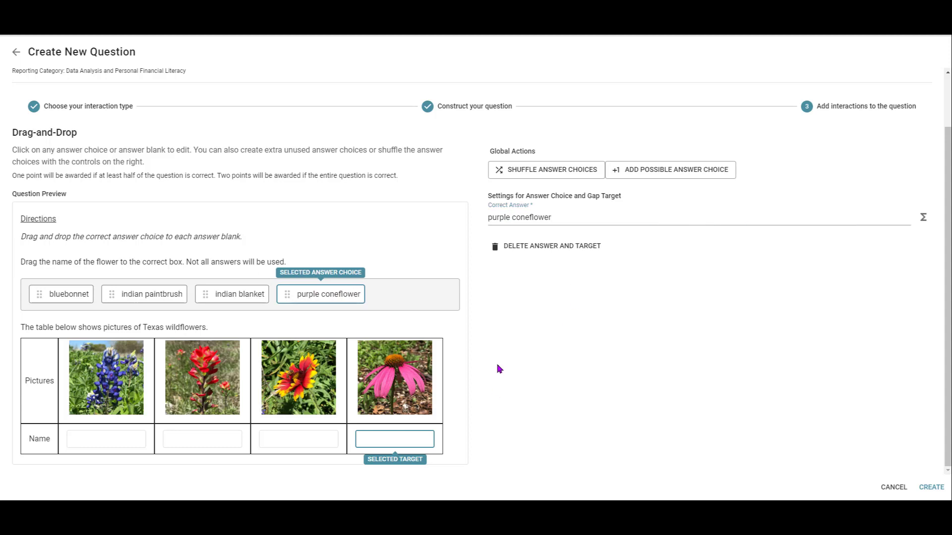
mouse_move(166, 283)
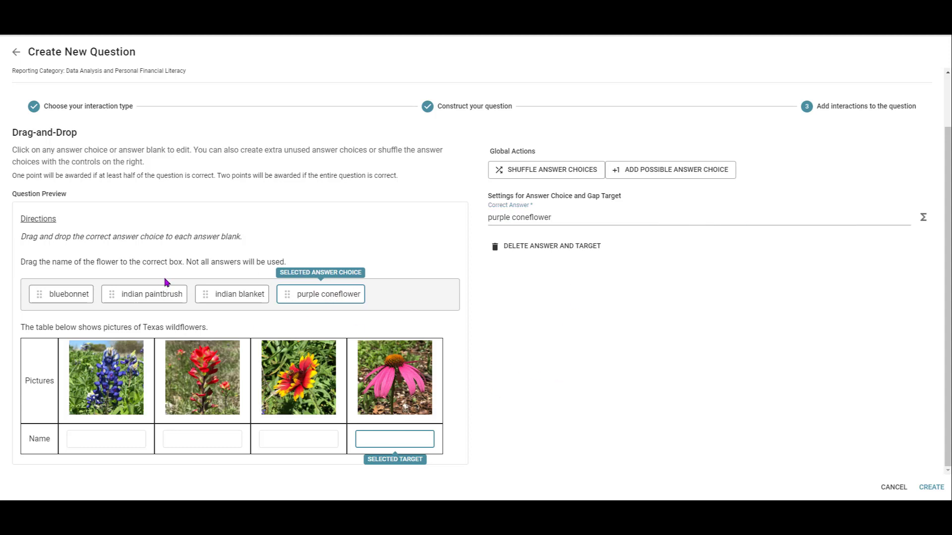
mouse_move(187, 261)
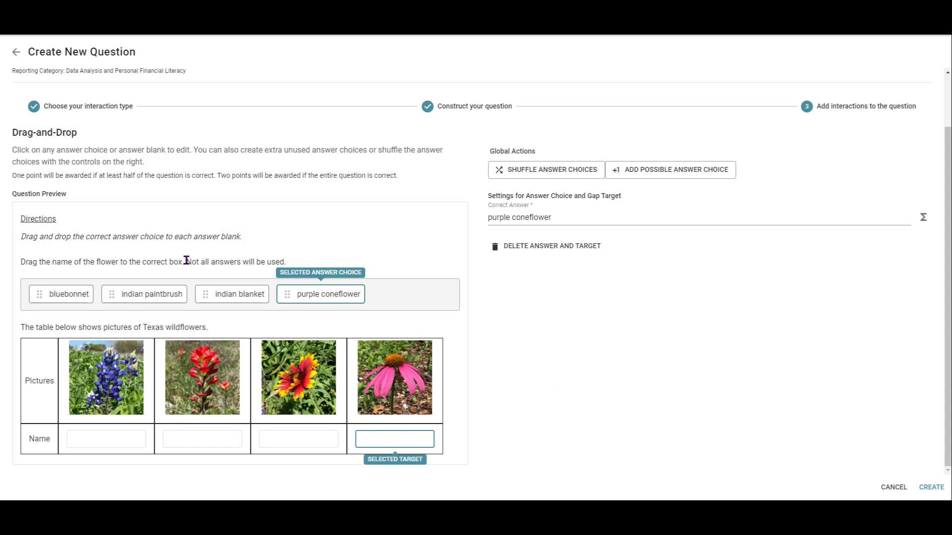
mouse_move(275, 262)
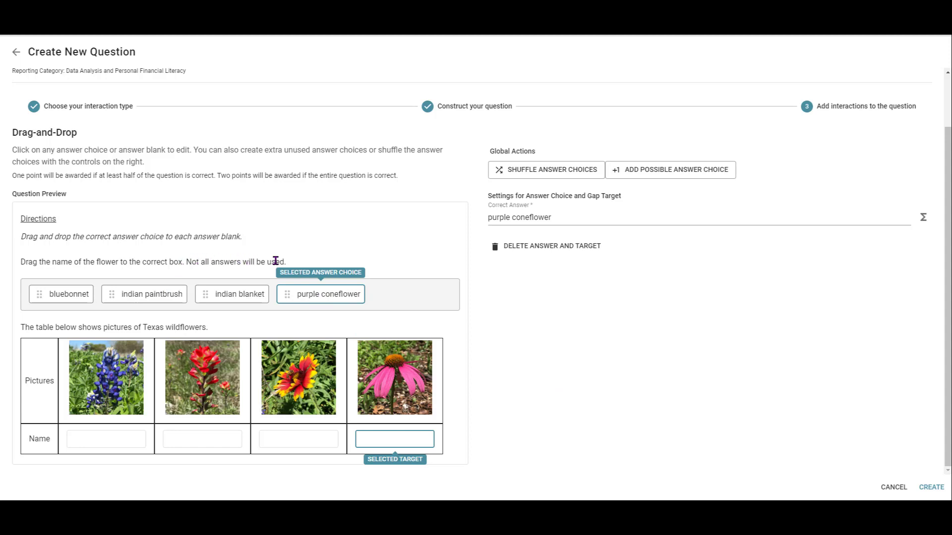
mouse_move(746, 326)
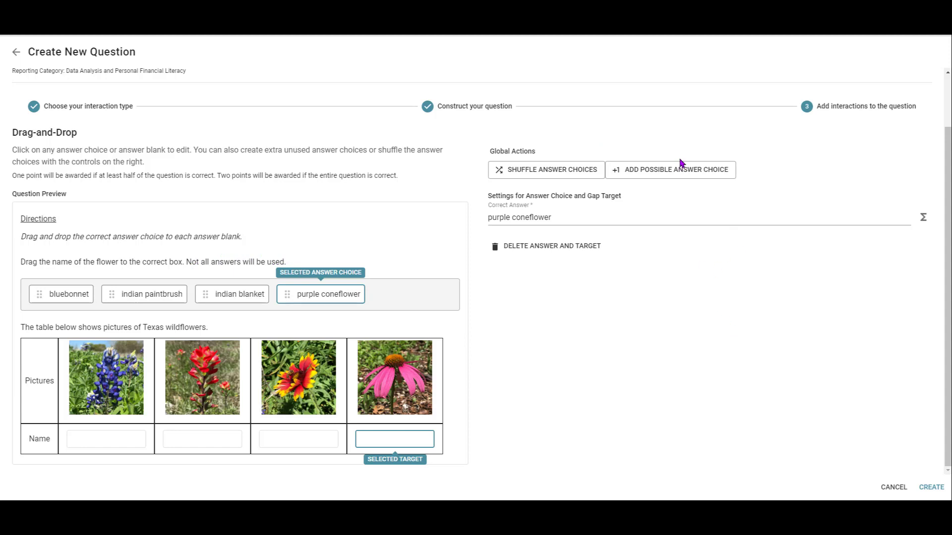
Add three distractor choices: sunflower, rain lily and mexican hat
left_click(669, 170)
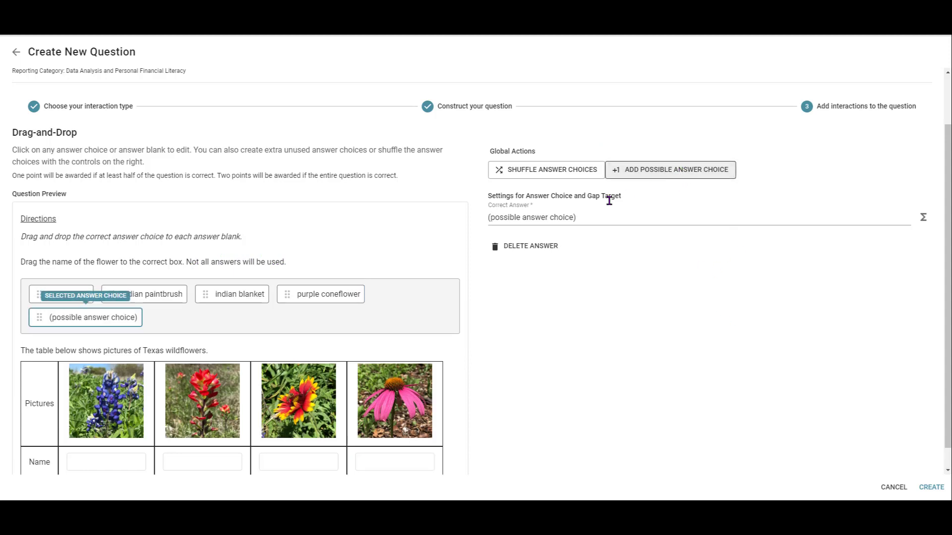
type("su")
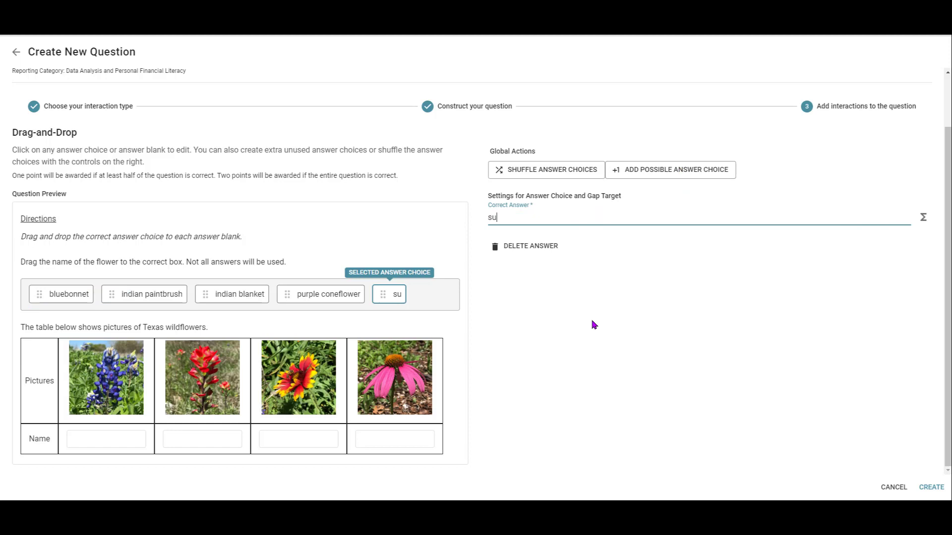
type("nflower")
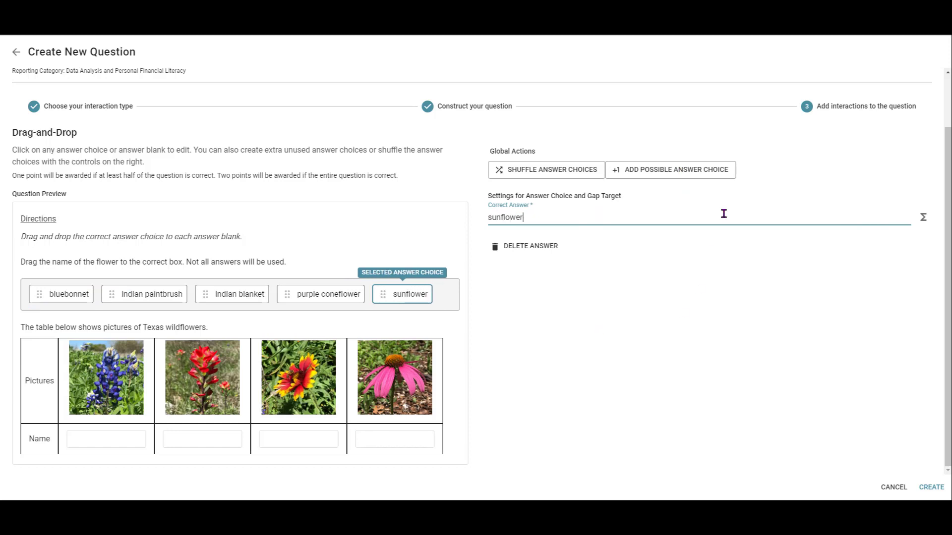
left_click(670, 170)
type("rain i")
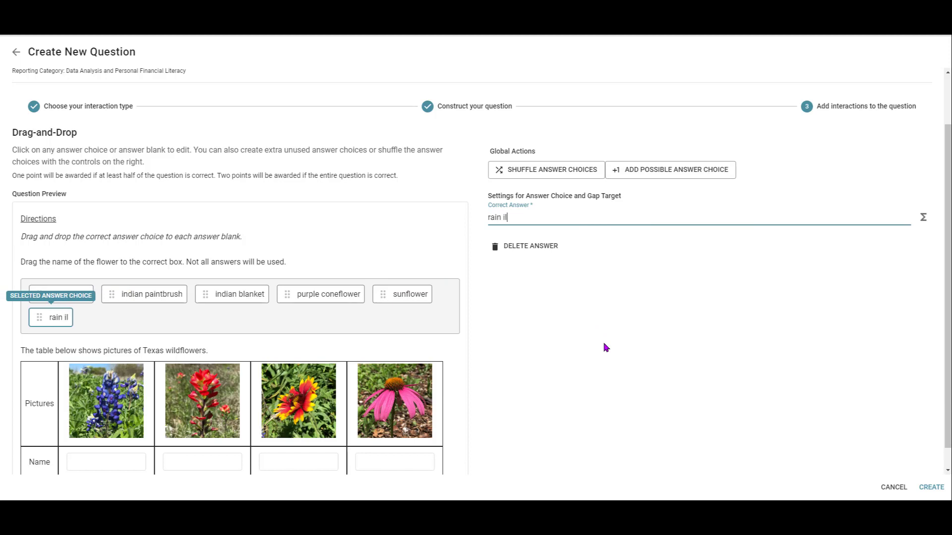
type("lly")
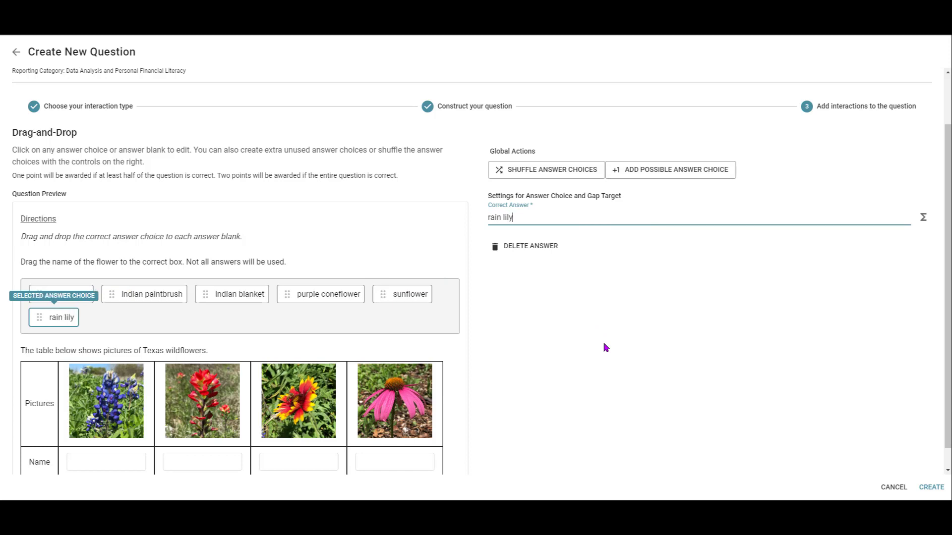
left_click(670, 170)
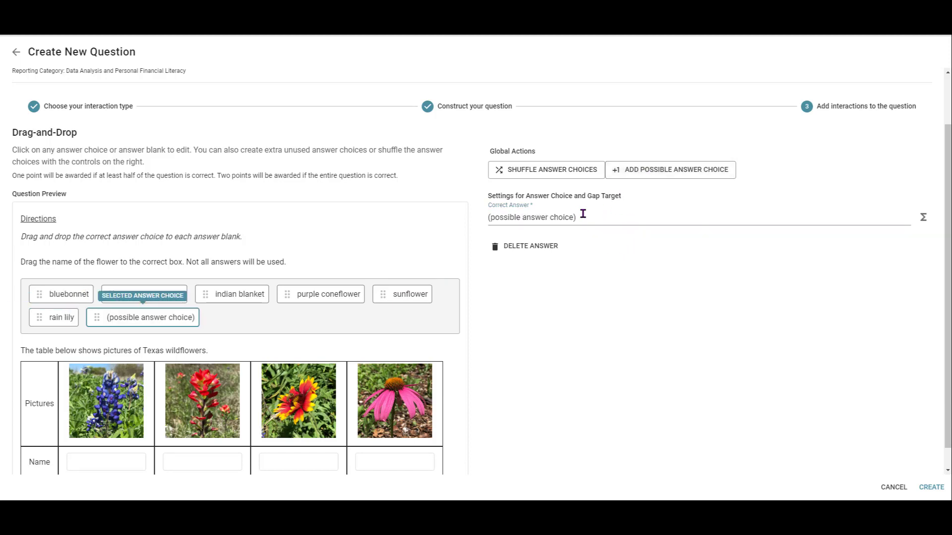
type("mexica")
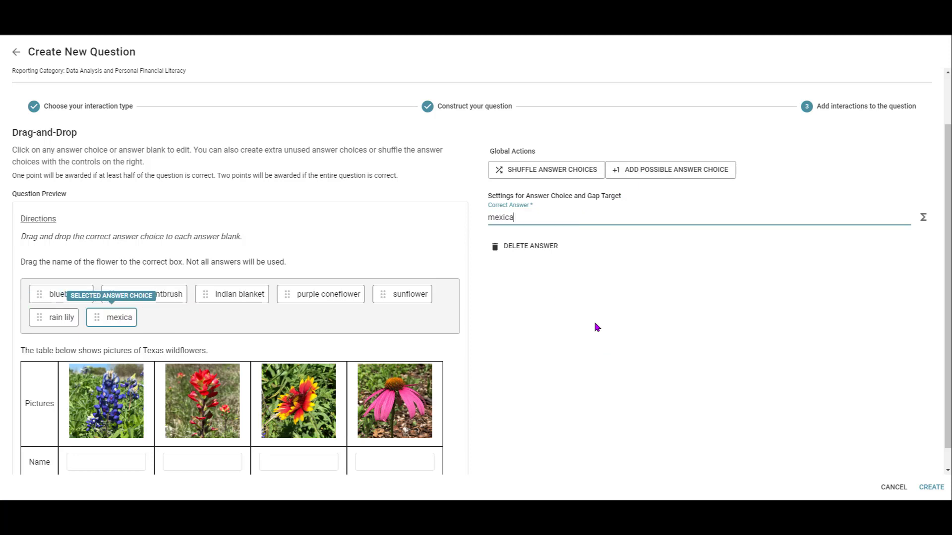
type("n hat")
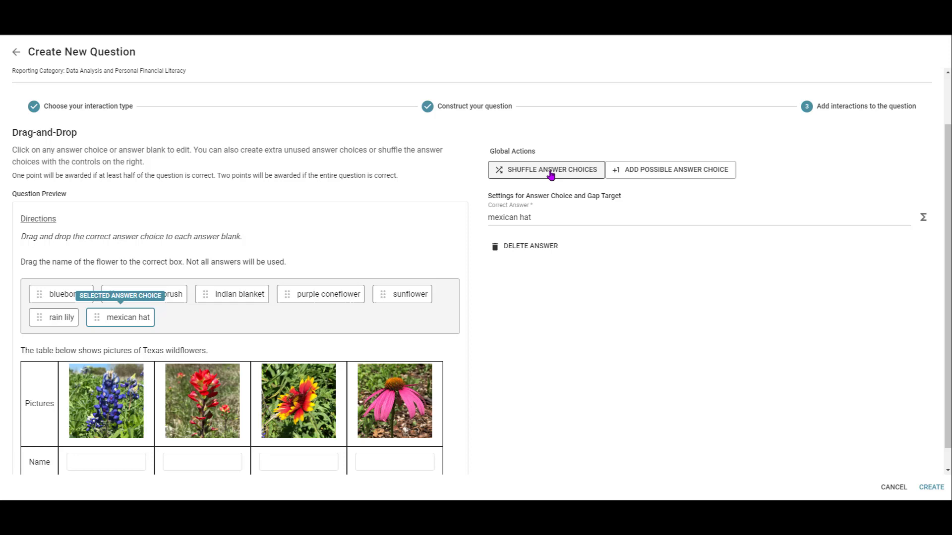
Shuffle the answer choices, create the question, and preview it as a student
left_click(551, 169)
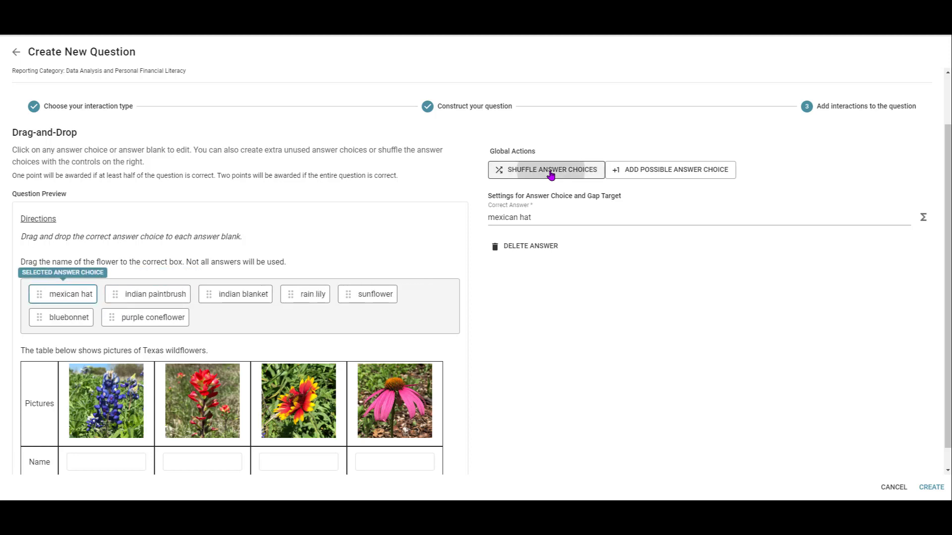
left_click(545, 170)
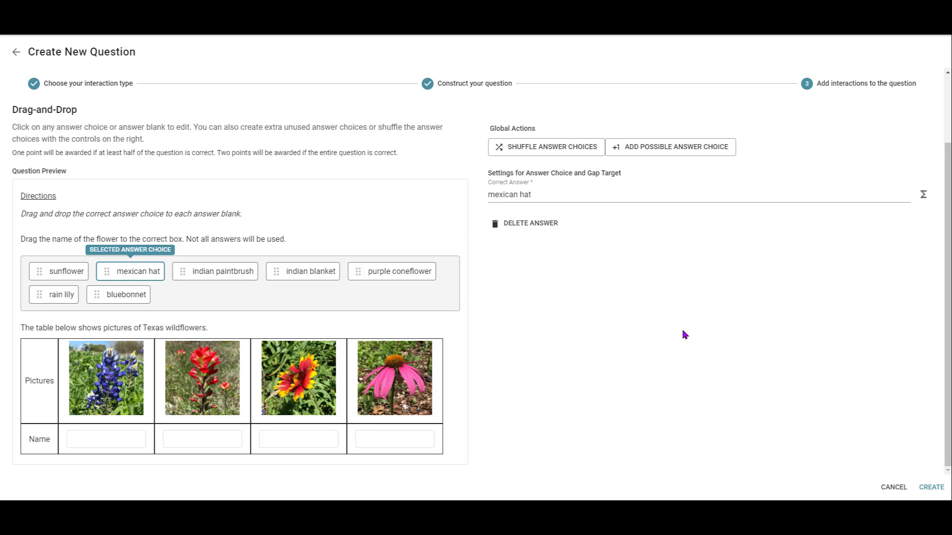
mouse_move(687, 367)
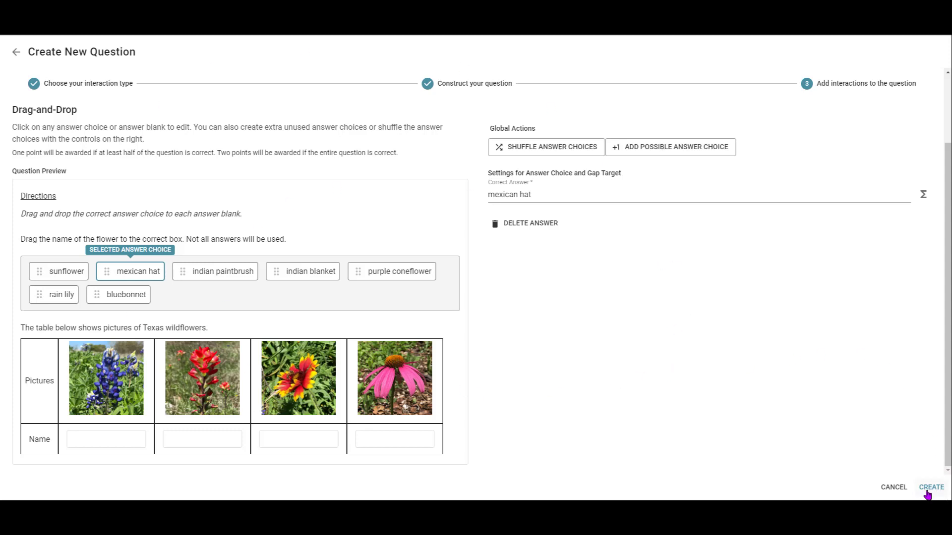
left_click(930, 487)
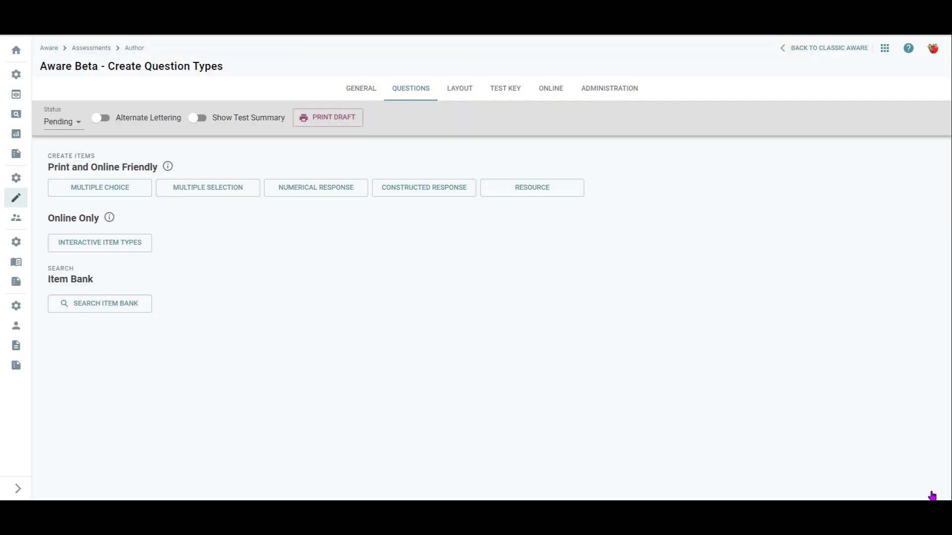
left_click(100, 242)
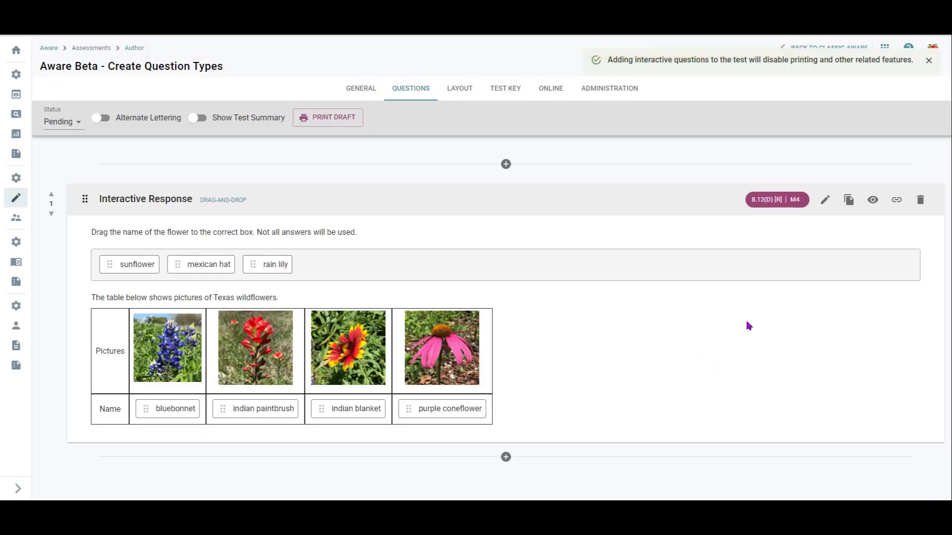
mouse_move(875, 223)
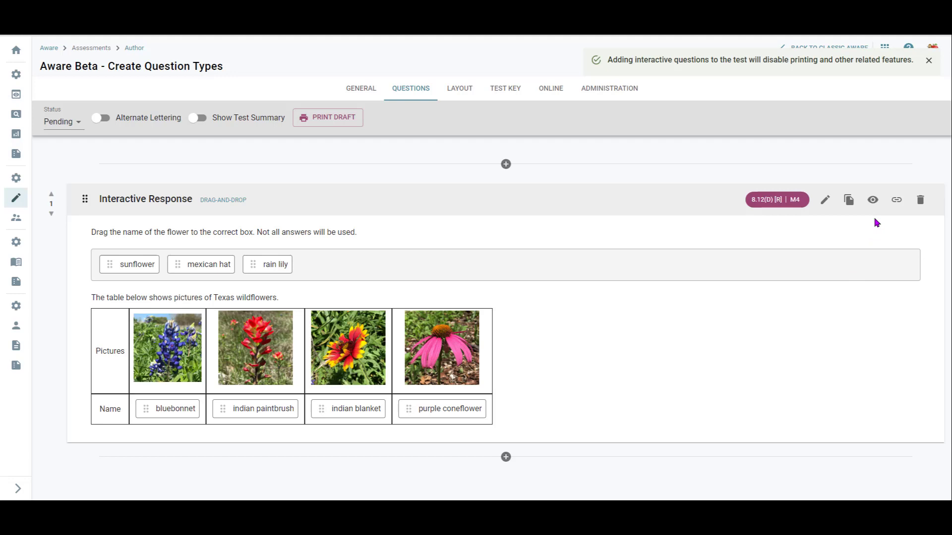
left_click(872, 199)
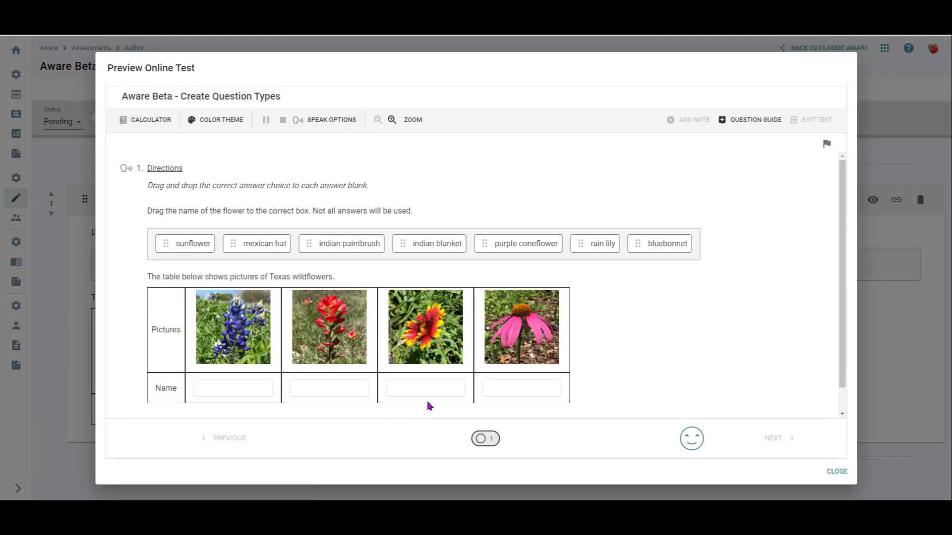
mouse_move(245, 381)
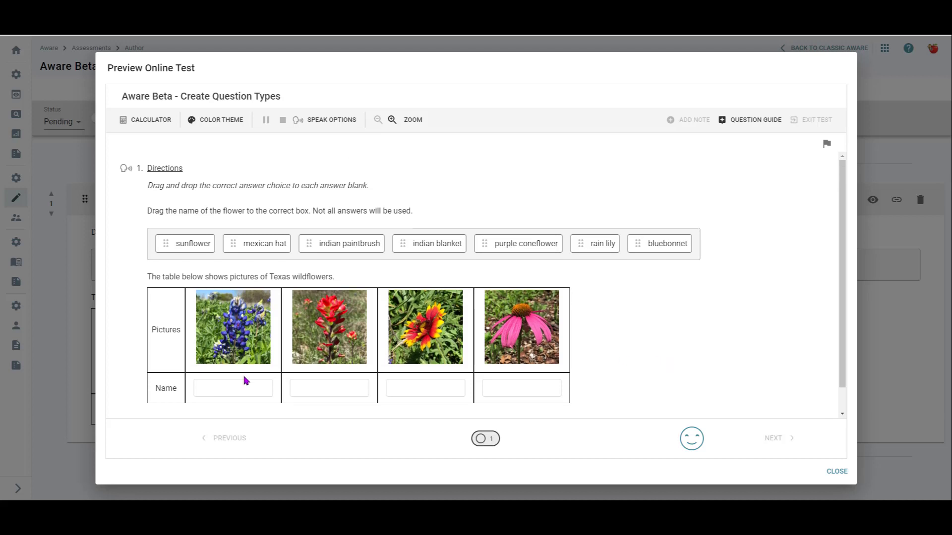
mouse_move(251, 249)
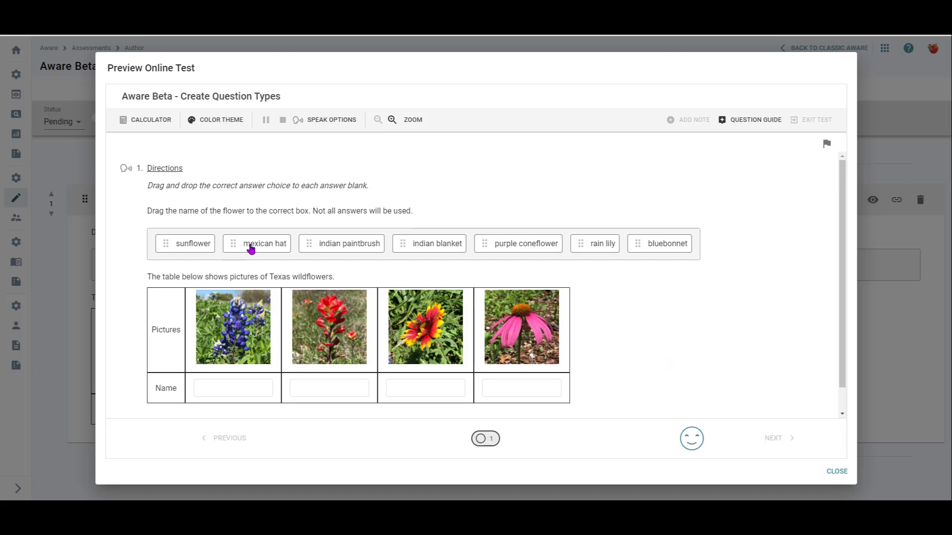